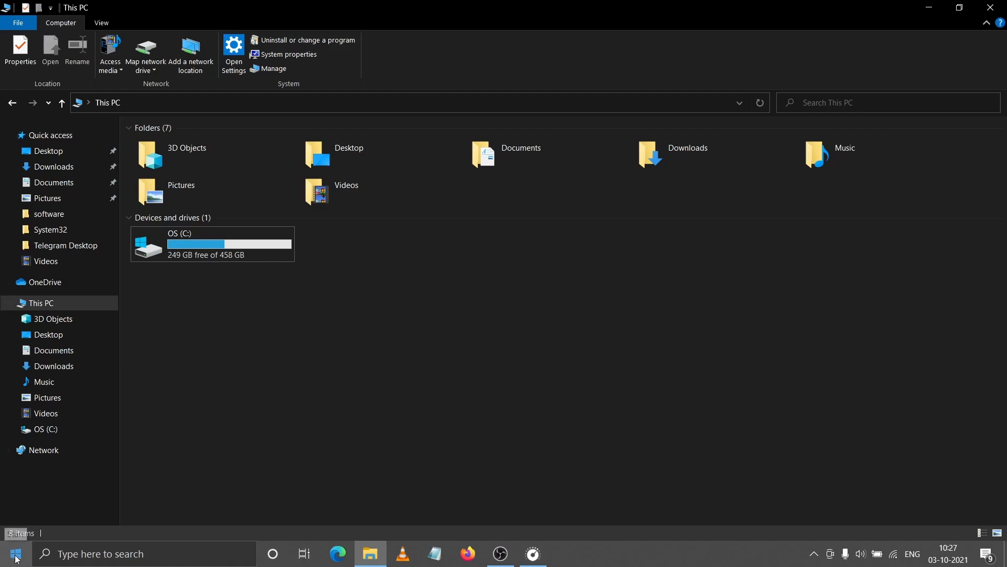
# Step: Launch Disk Management from This PC's Manage option, listing OS (C:) and RESTORE
pyautogui.rightClick(14, 554)
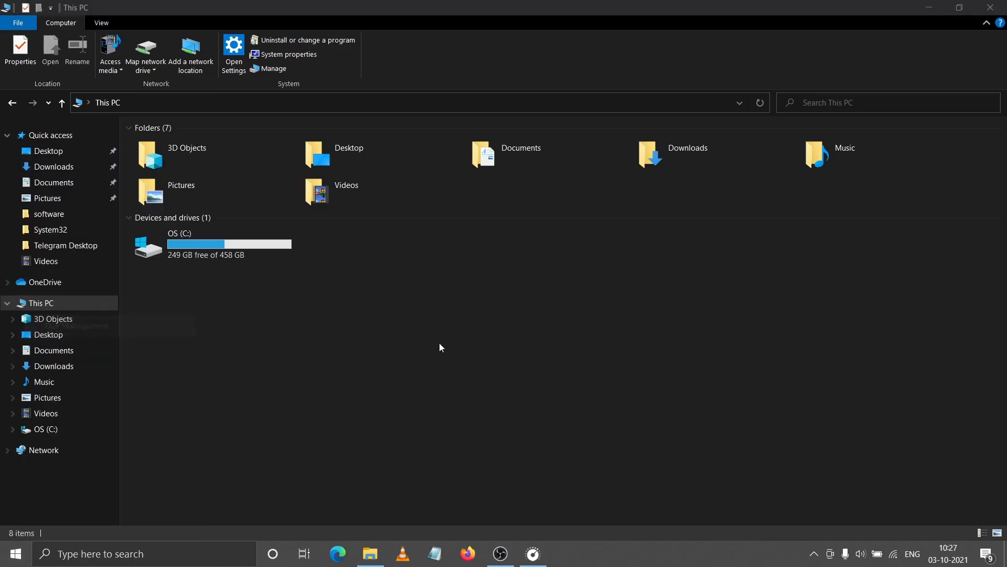
pyautogui.click(272, 68)
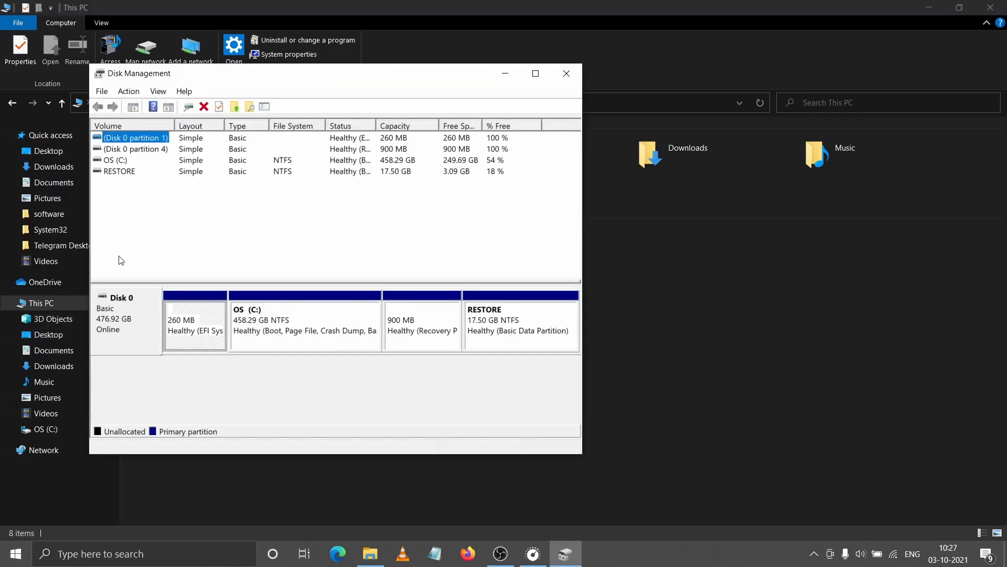
# Step: Bring up the actions available for the OS (C:) partition
pyautogui.click(115, 160)
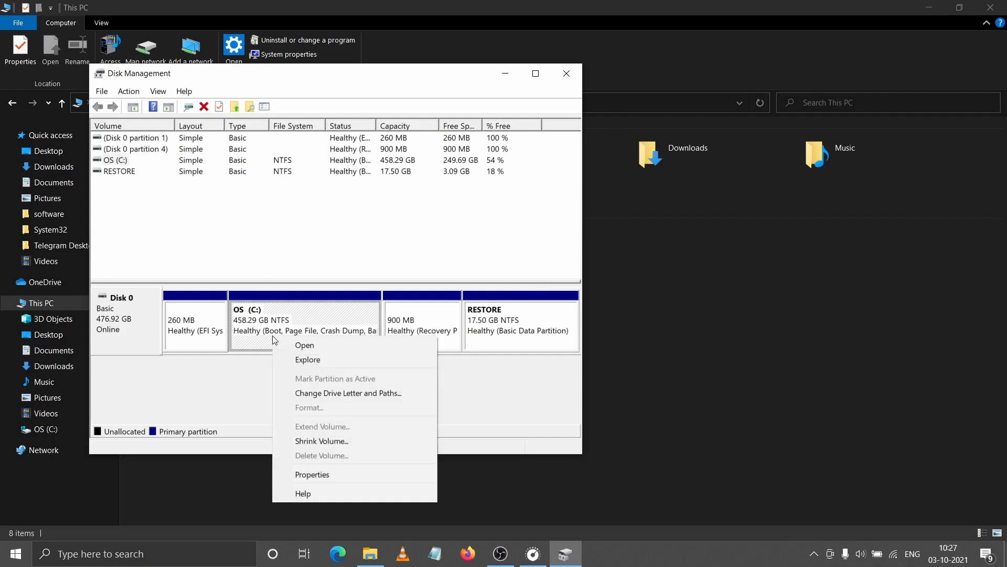
# Step: Start Shrink Volume on C:, which reports 94268 MB of shrinkable space
pyautogui.click(321, 441)
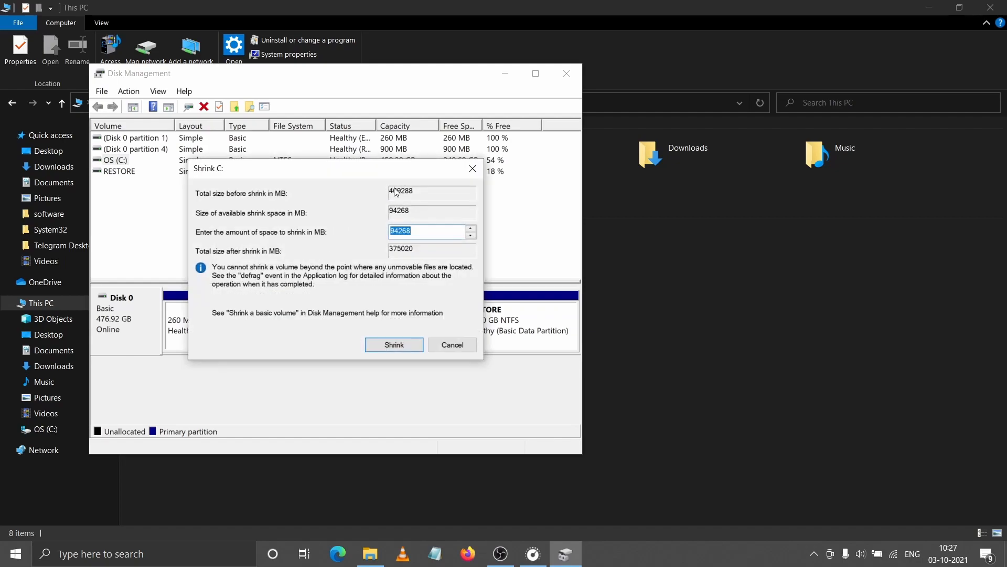
pyautogui.moveTo(396, 197)
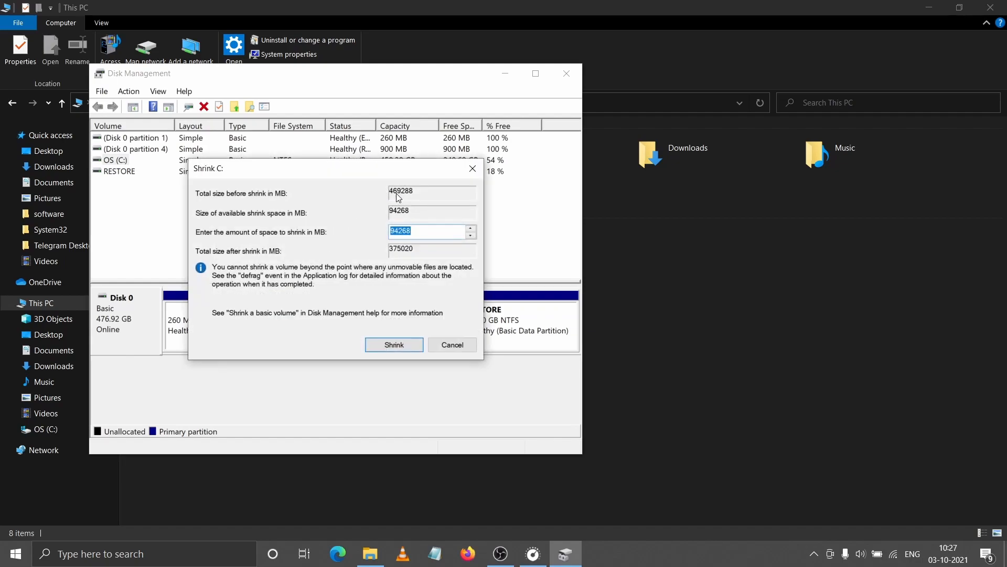
pyautogui.moveTo(410, 196)
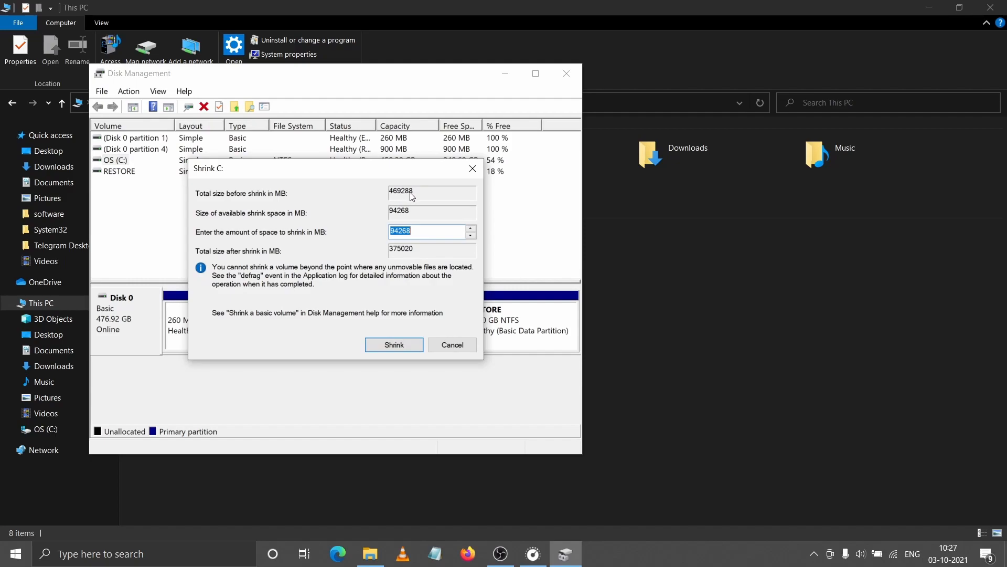
pyautogui.moveTo(398, 196)
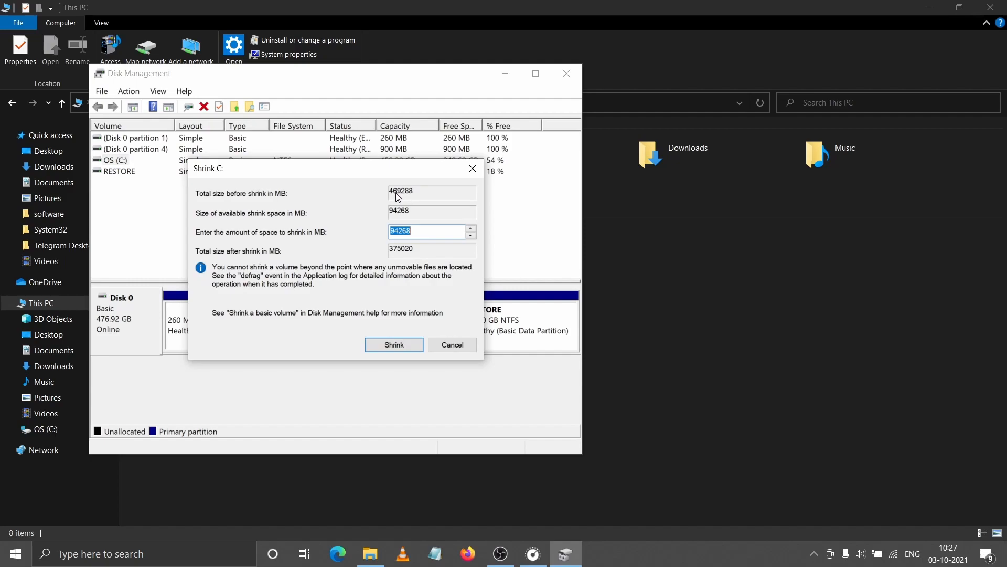
pyautogui.moveTo(387, 196)
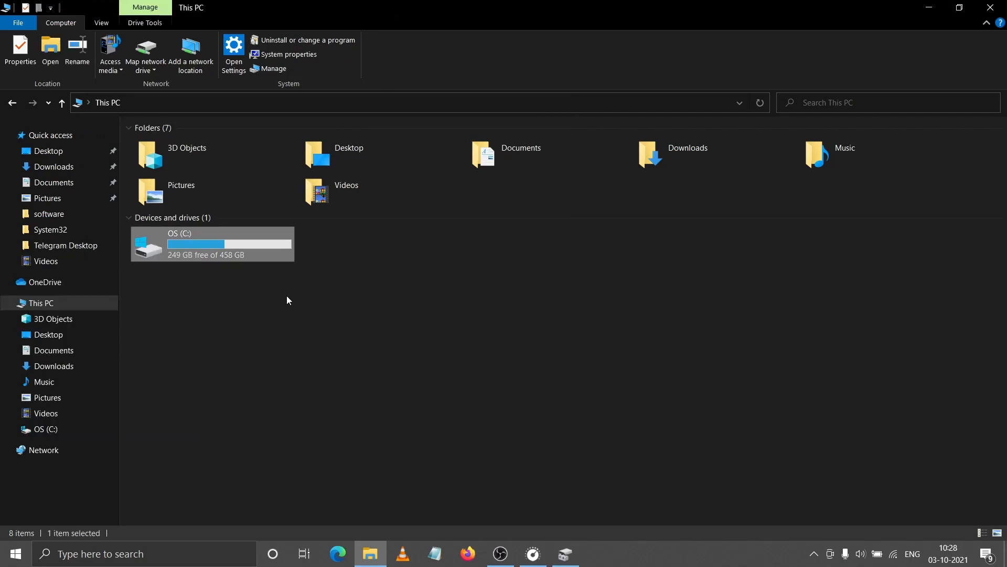
pyautogui.moveTo(169, 262)
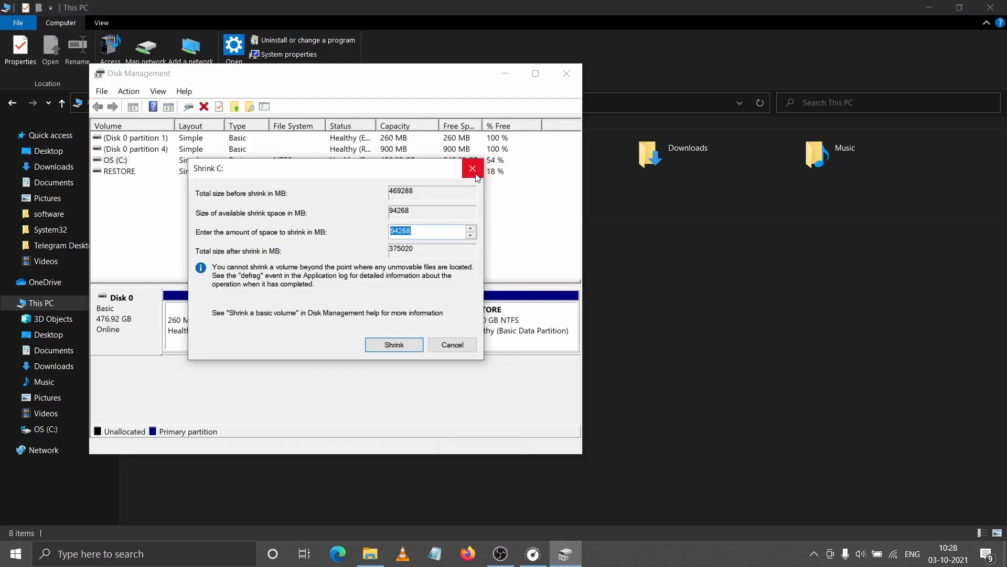
pyautogui.moveTo(473, 168)
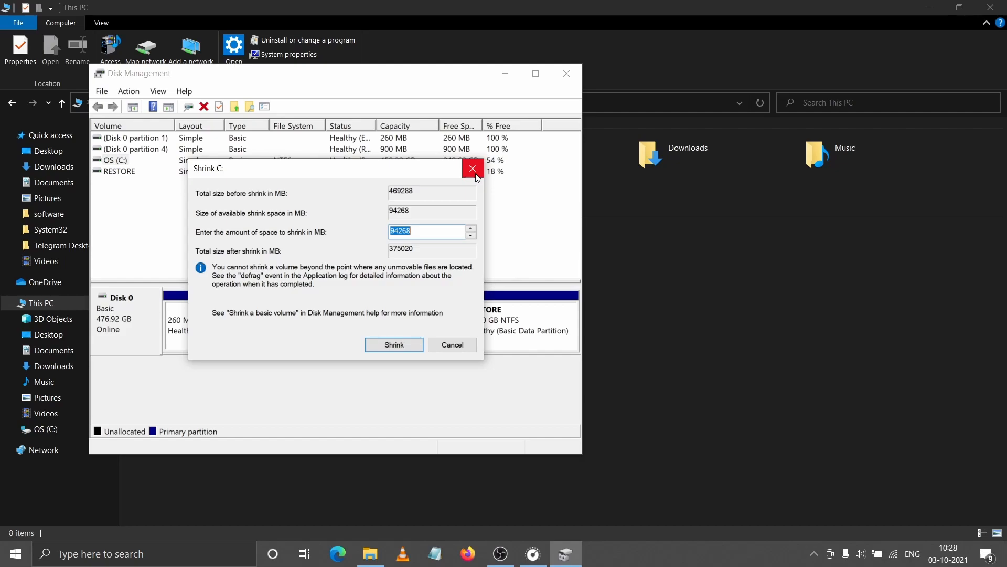
# Step: Dismiss the Shrink C: dialog without shrinking, returning to This PC
pyautogui.click(472, 168)
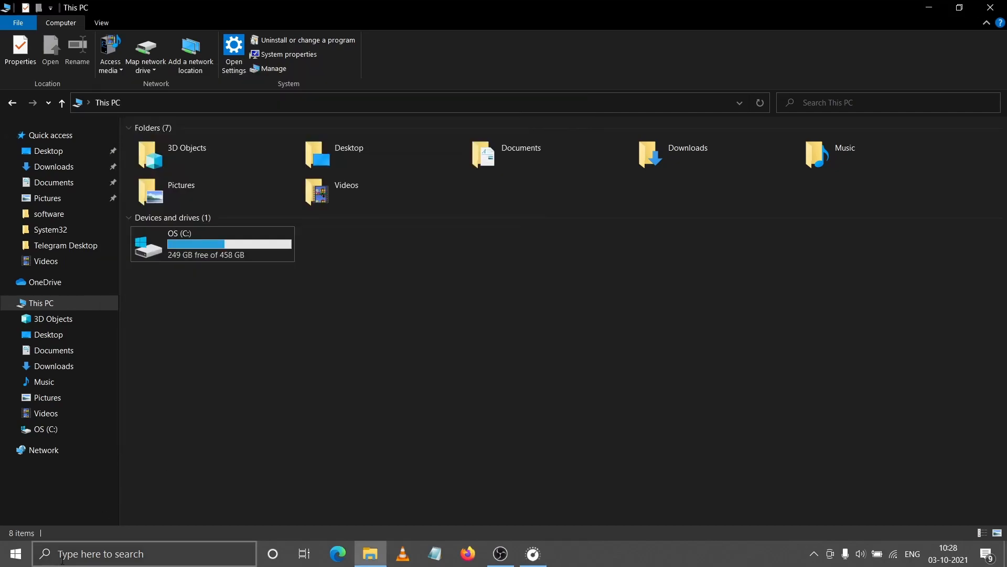
# Step: Search for cmd and launch Command Prompt with administrator rights
pyautogui.click(144, 553)
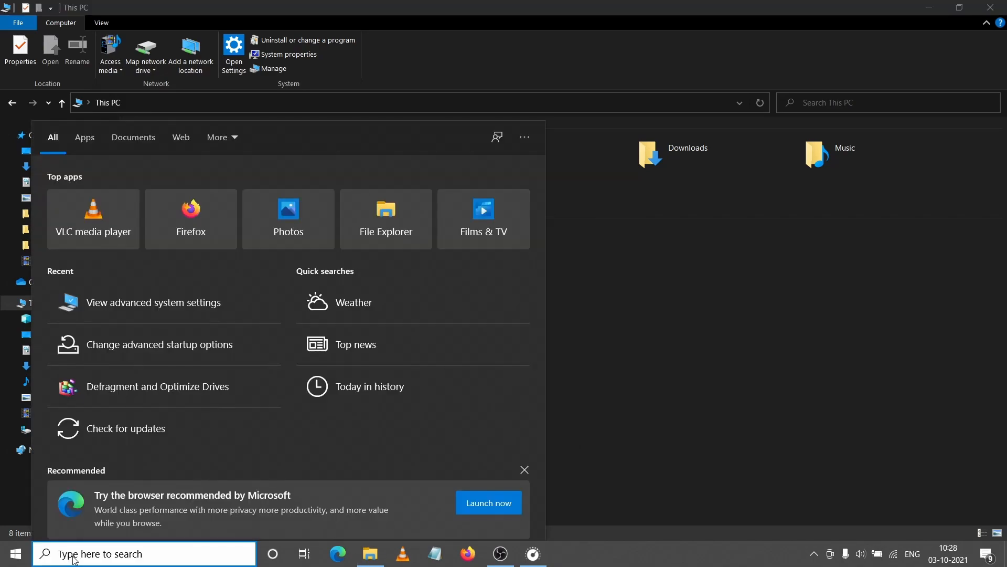
pyautogui.write('cmd')
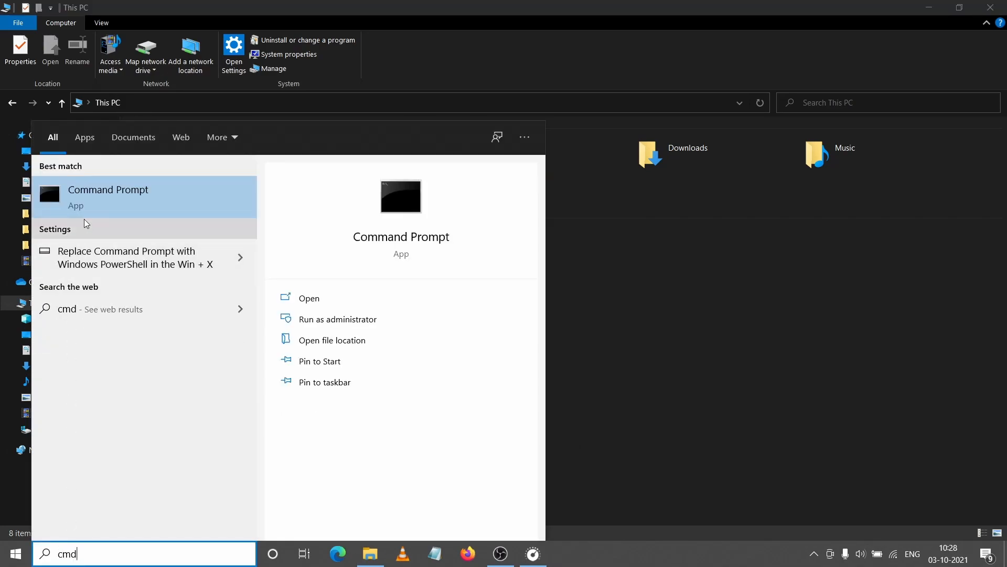
pyautogui.rightClick(107, 196)
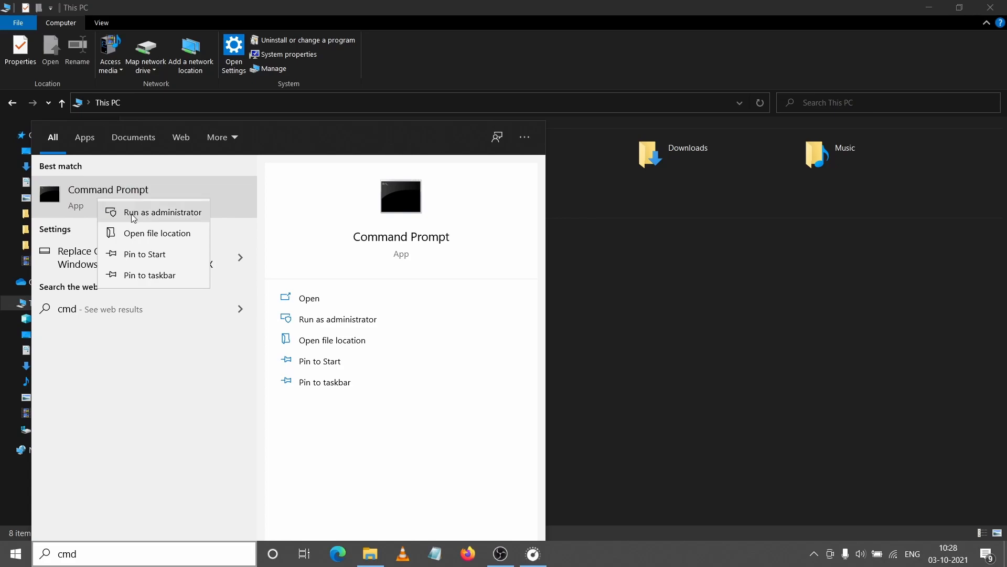
pyautogui.click(164, 212)
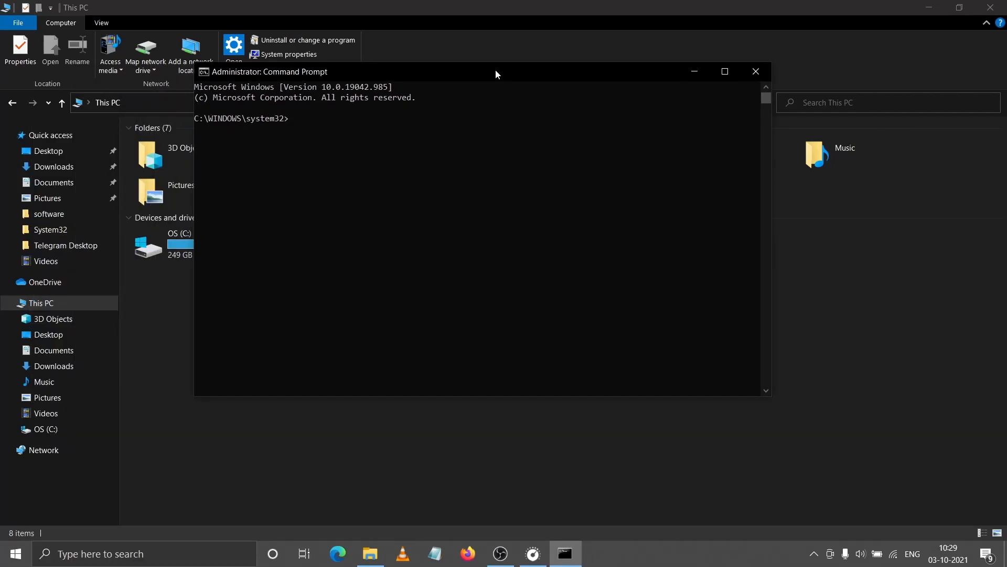
# Step: Run powercfg/h off to turn off hibernation, then return to Start search
pyautogui.write('powercfg')
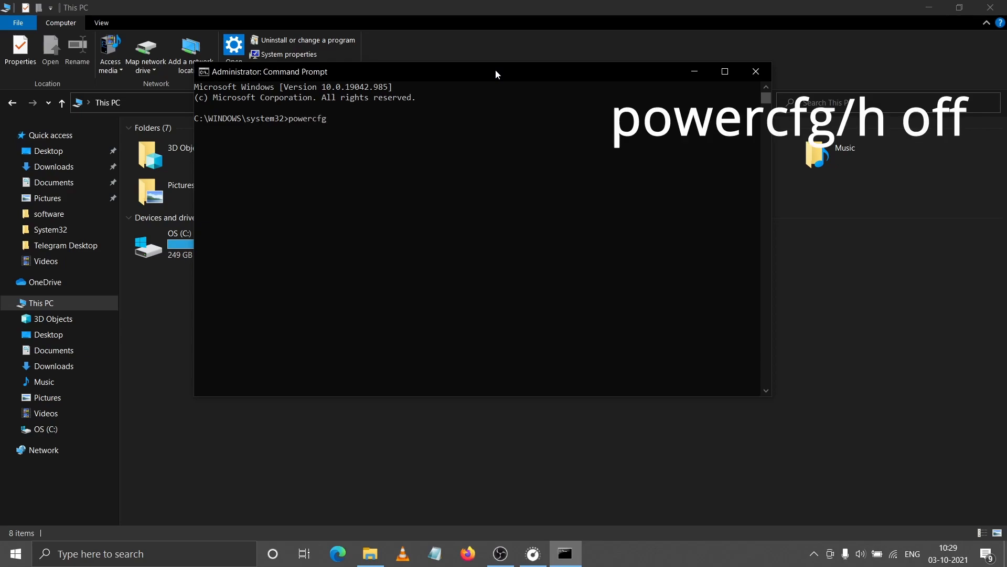
pyautogui.write('/')
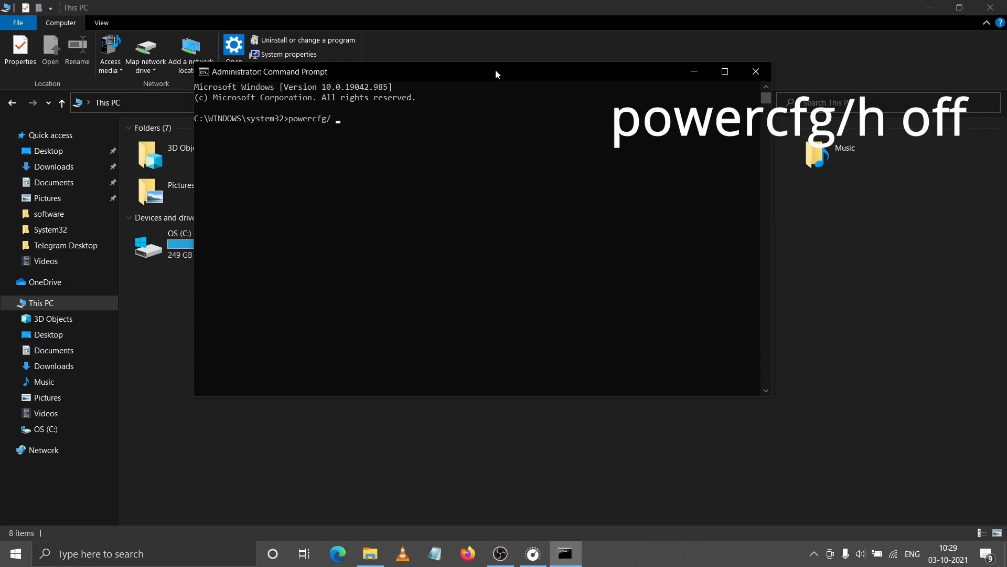
pyautogui.write('h')
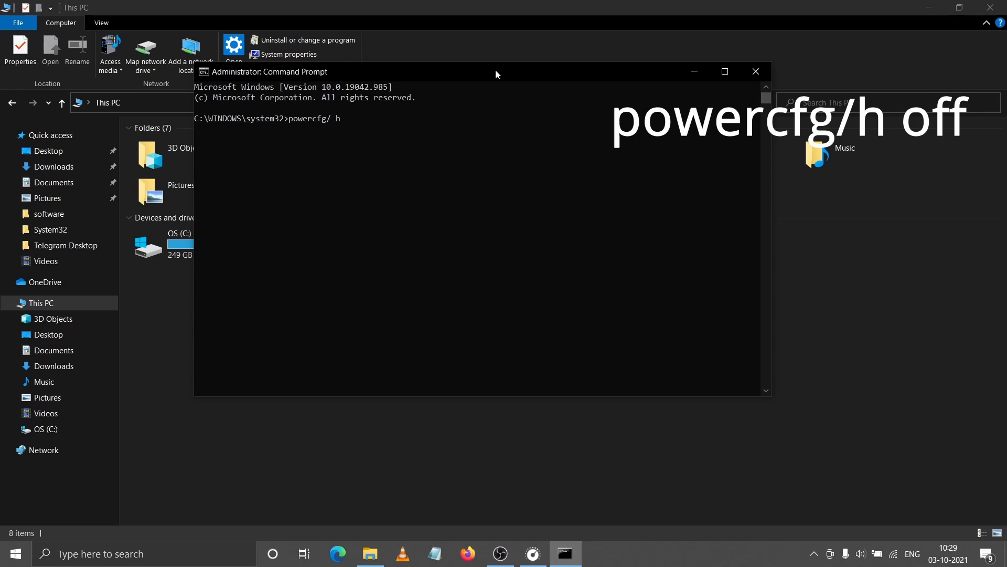
pyautogui.write('off')
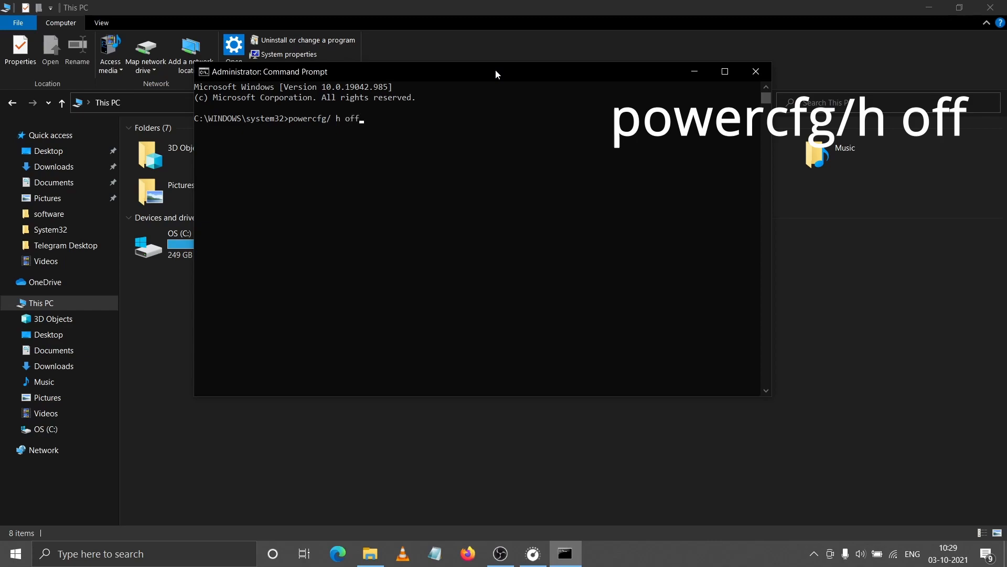
pyautogui.press('Backspace')
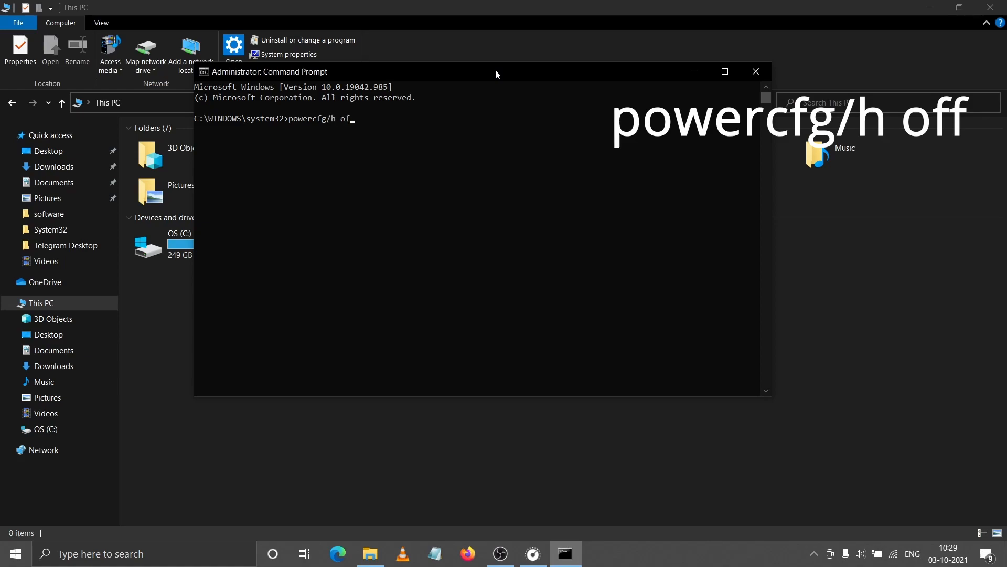
pyautogui.write('f')
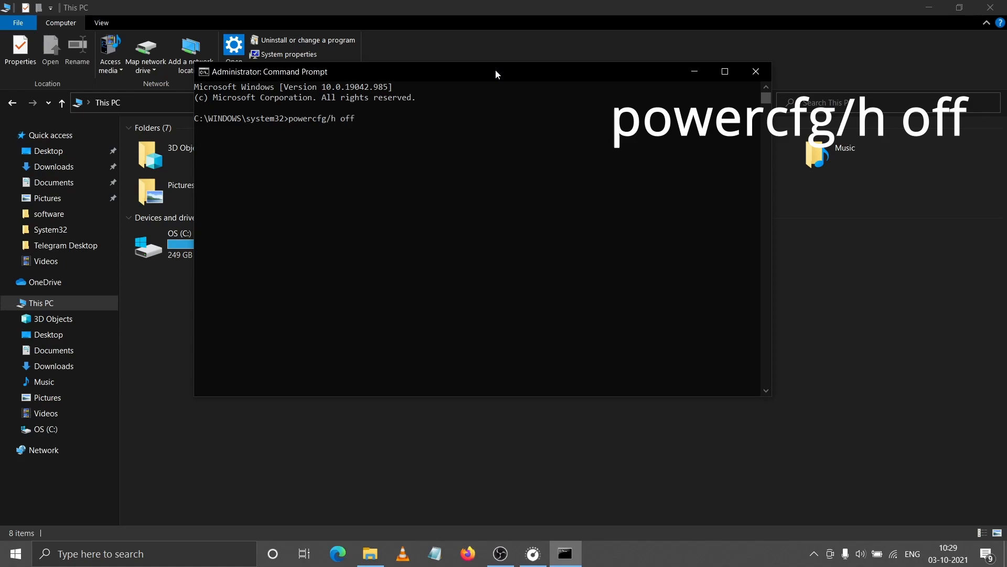
pyautogui.press('enter')
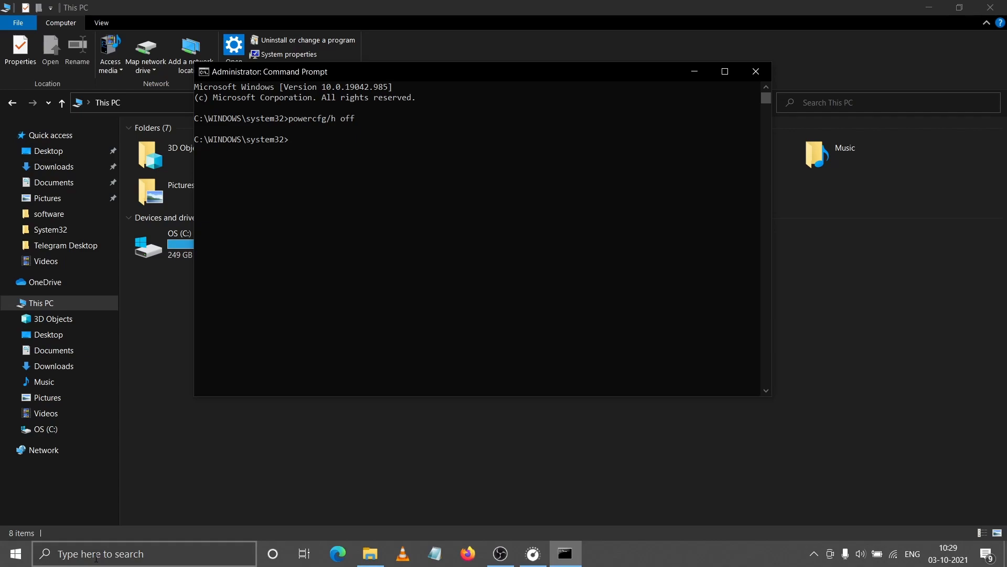
pyautogui.click(145, 553)
pyautogui.write('v')
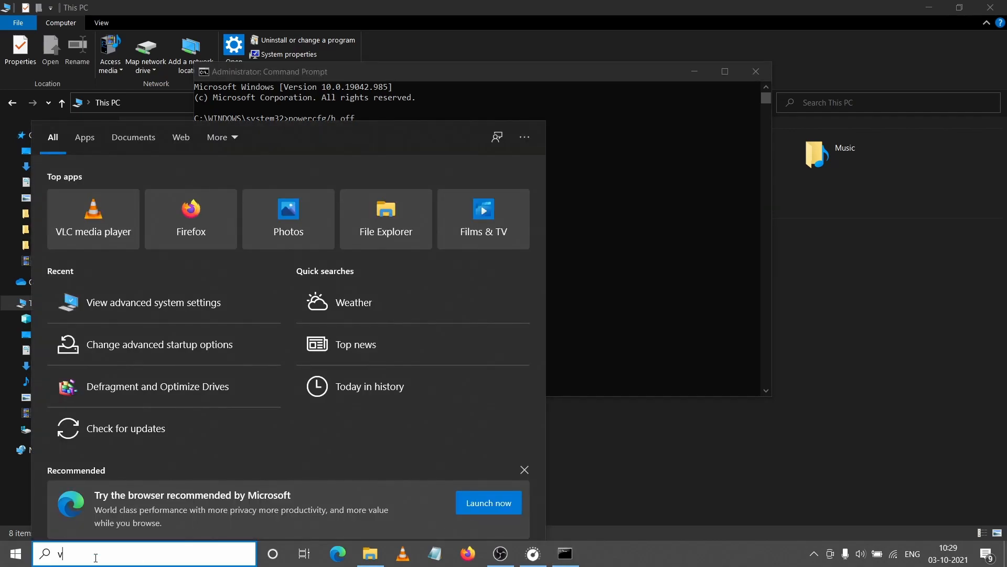
# Step: Search for 'View advanced system settings' and land on System Properties' Advanced tab
pyautogui.write('iew advanced system settings')
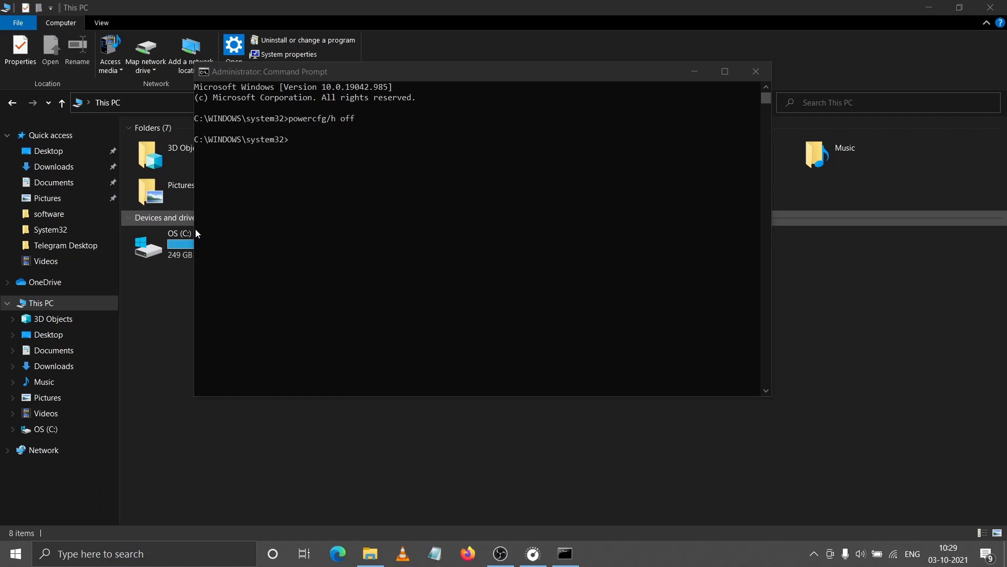
pyautogui.click(288, 54)
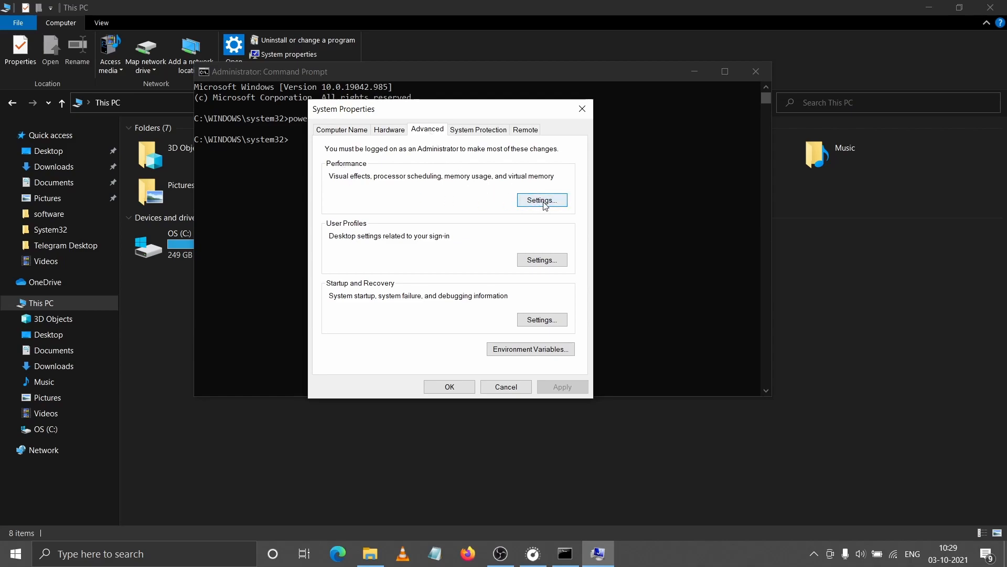
# Step: Reach the Virtual Memory settings via Performance options, showing C:'s 16–45000 MB paging file
pyautogui.click(542, 200)
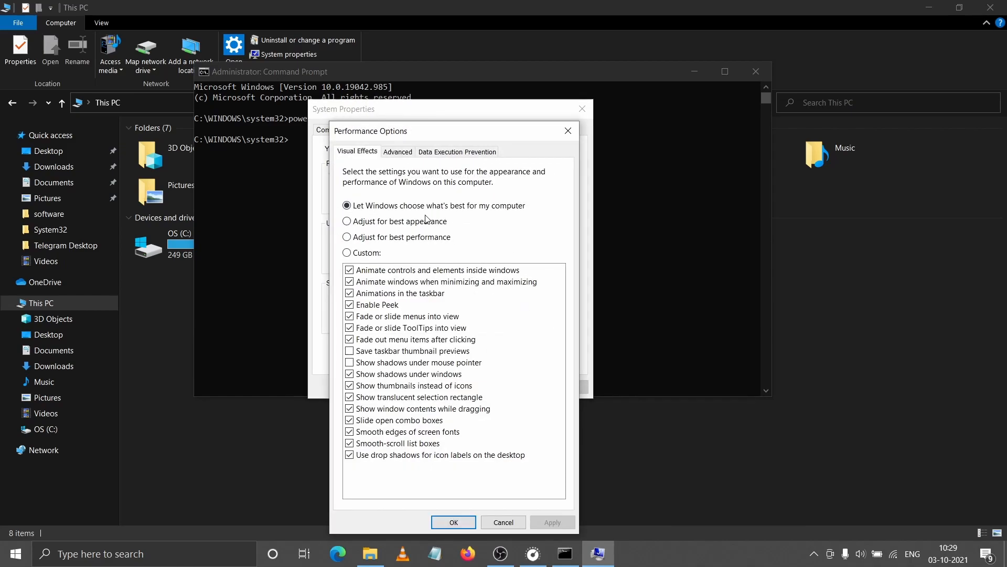
pyautogui.click(397, 151)
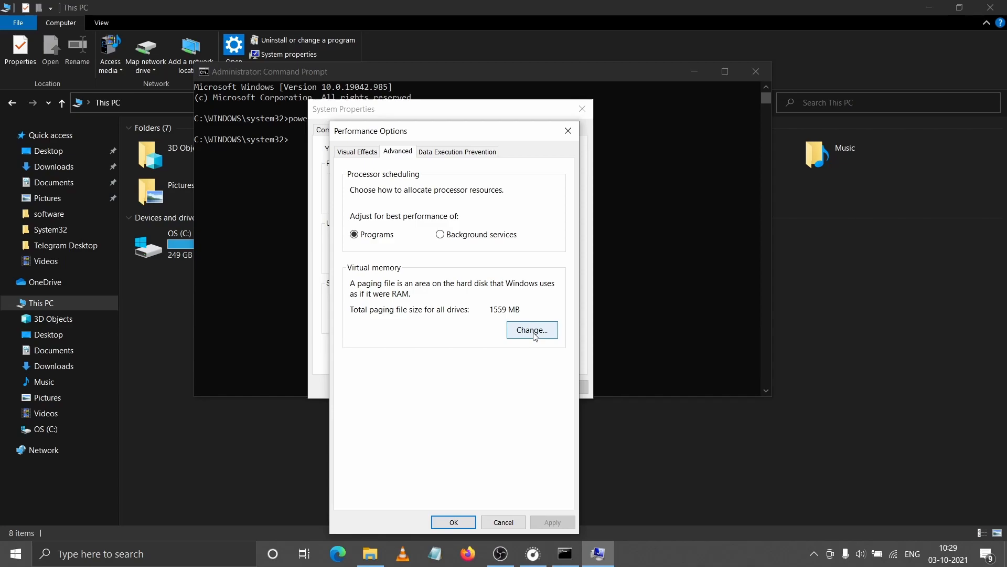
pyautogui.click(531, 330)
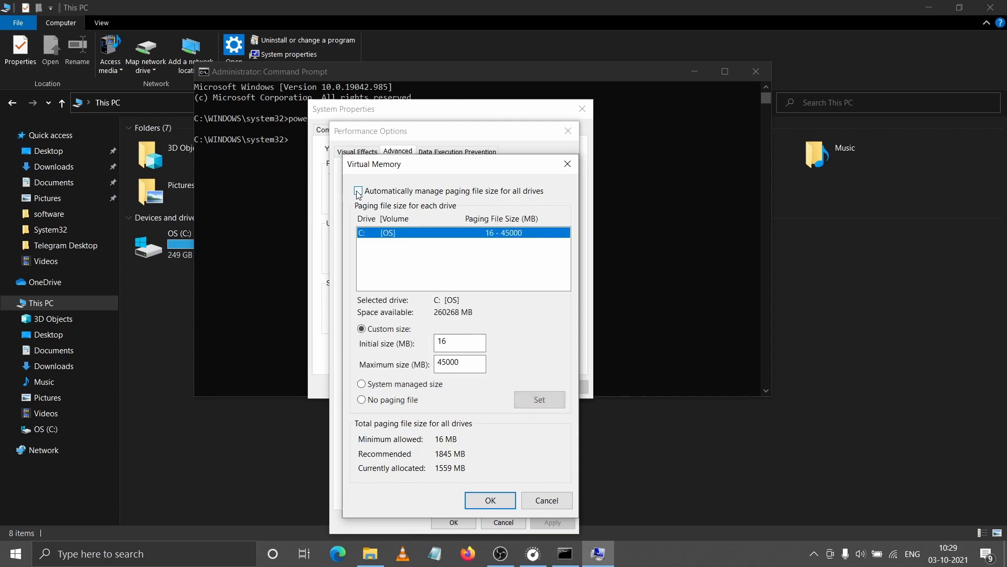
# Step: Disable automatic management and set no paging file on C:, confirming warnings and the restart notice
pyautogui.click(357, 191)
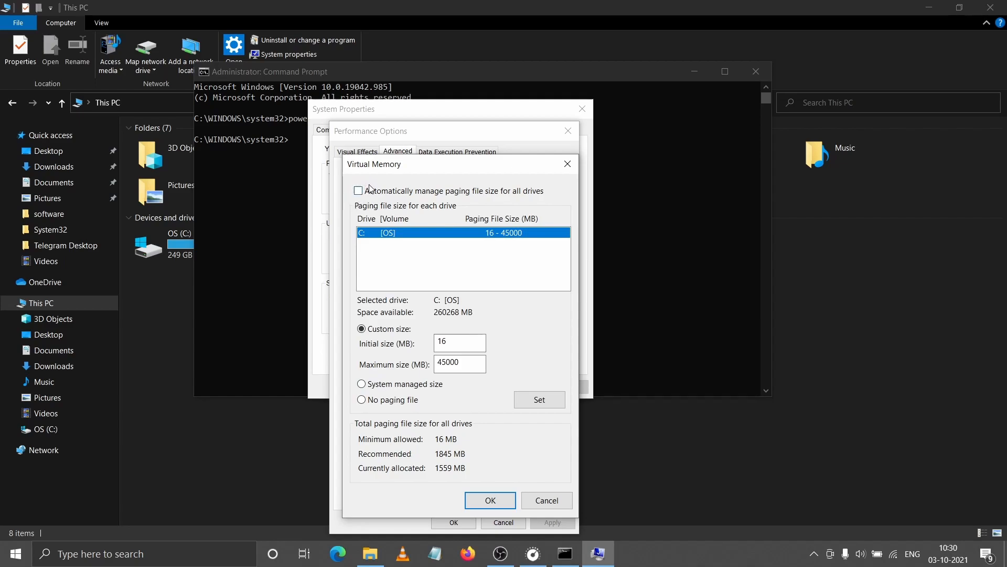
pyautogui.moveTo(359, 408)
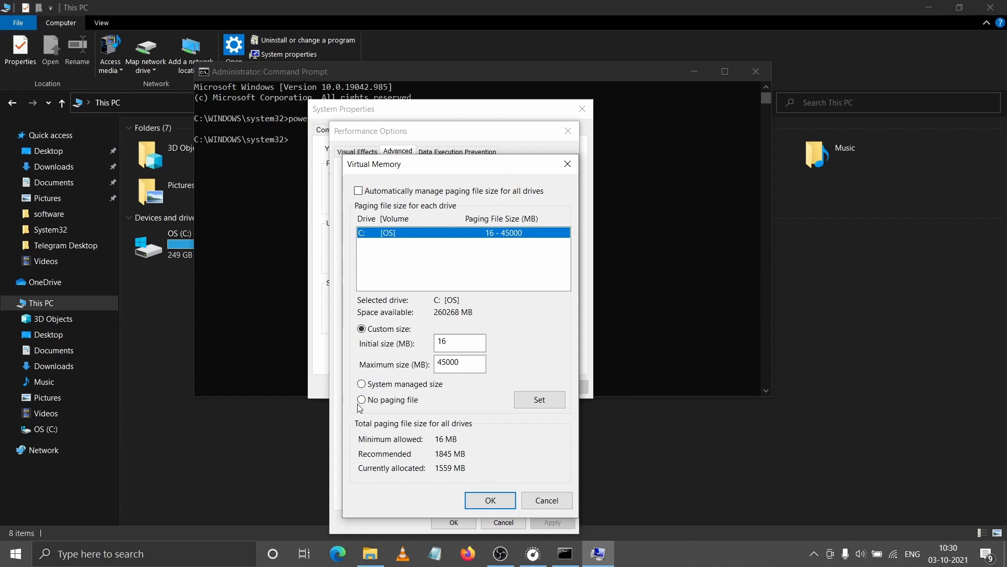
pyautogui.click(362, 400)
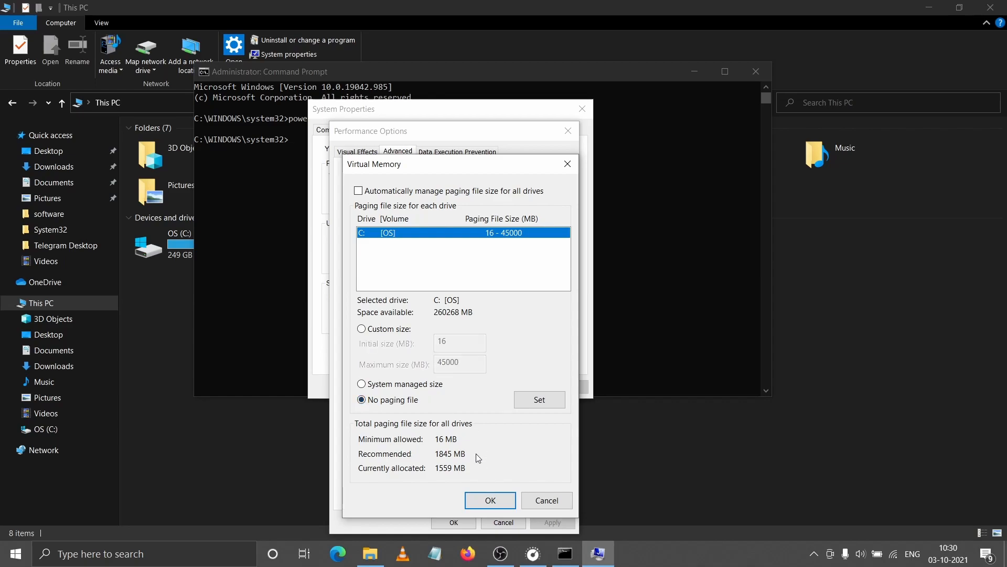
pyautogui.moveTo(490, 501)
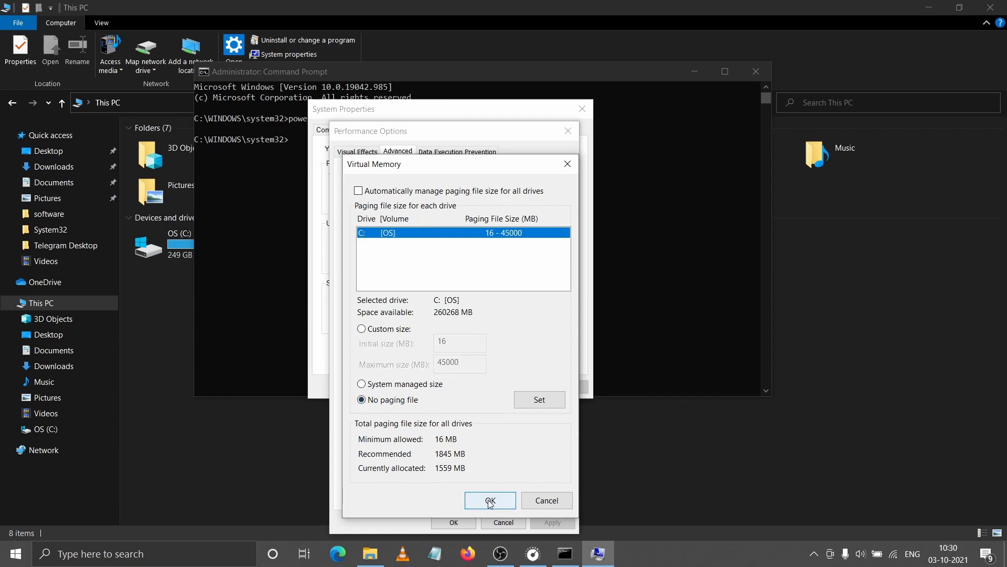
pyautogui.click(490, 501)
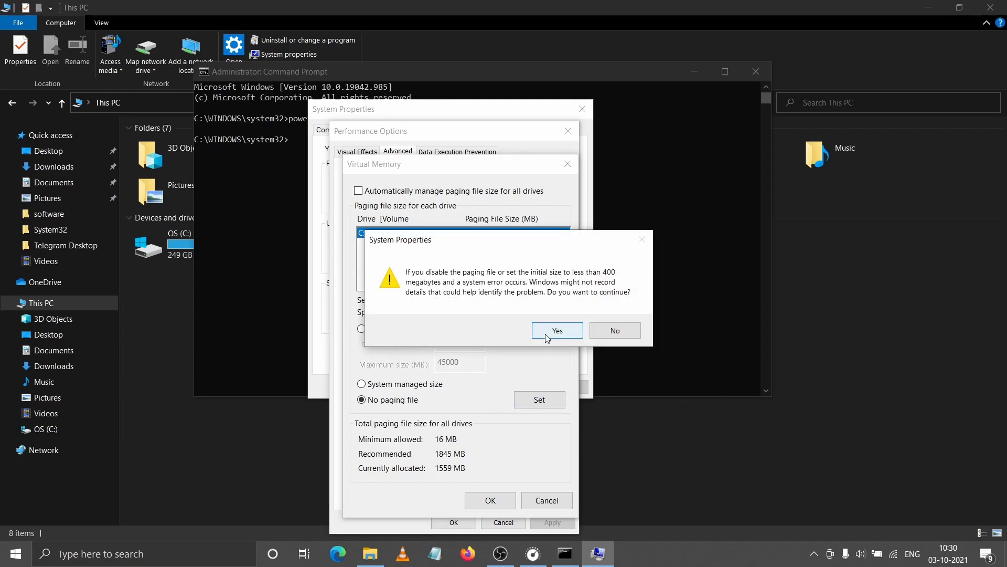
pyautogui.click(556, 330)
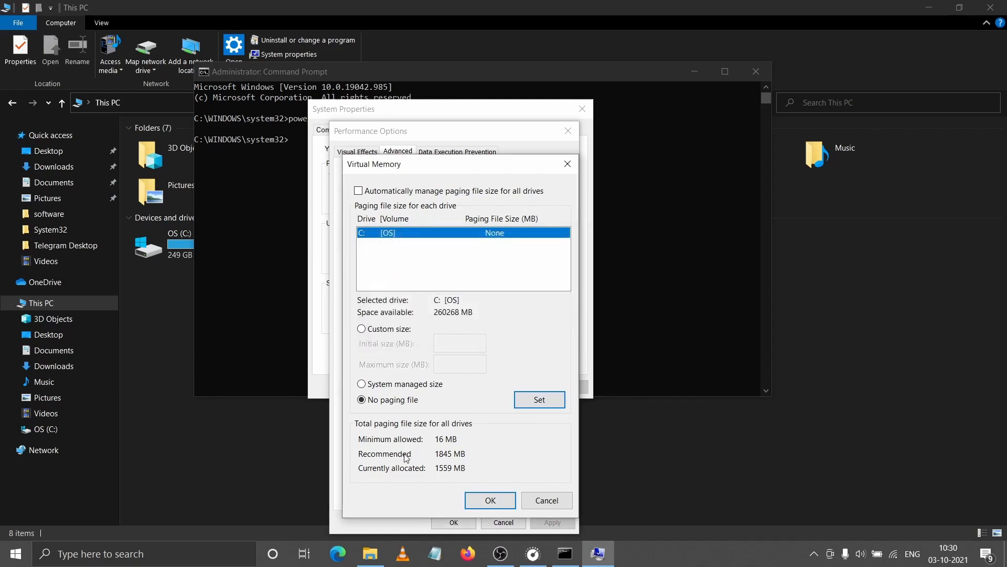
pyautogui.click(490, 499)
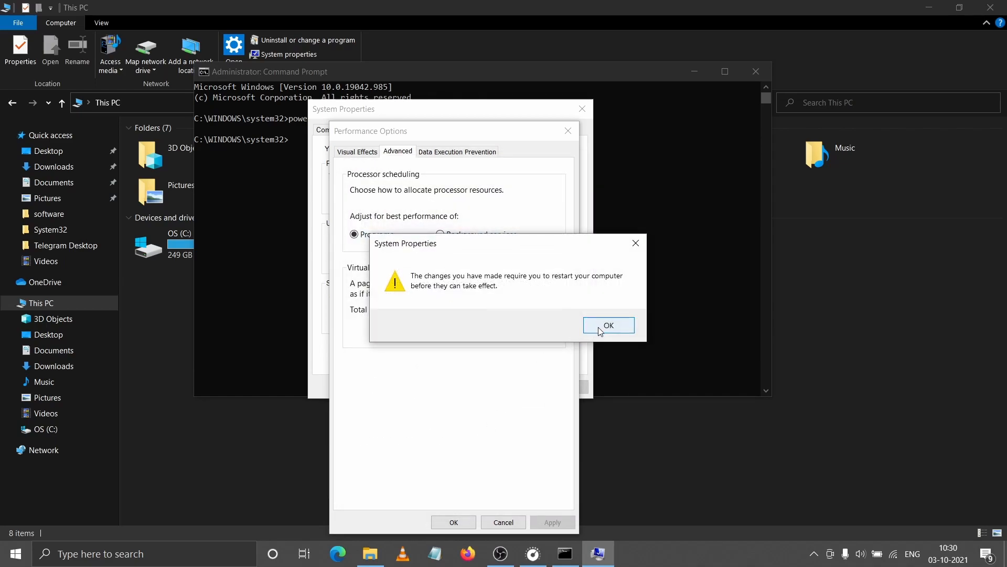
pyautogui.click(607, 326)
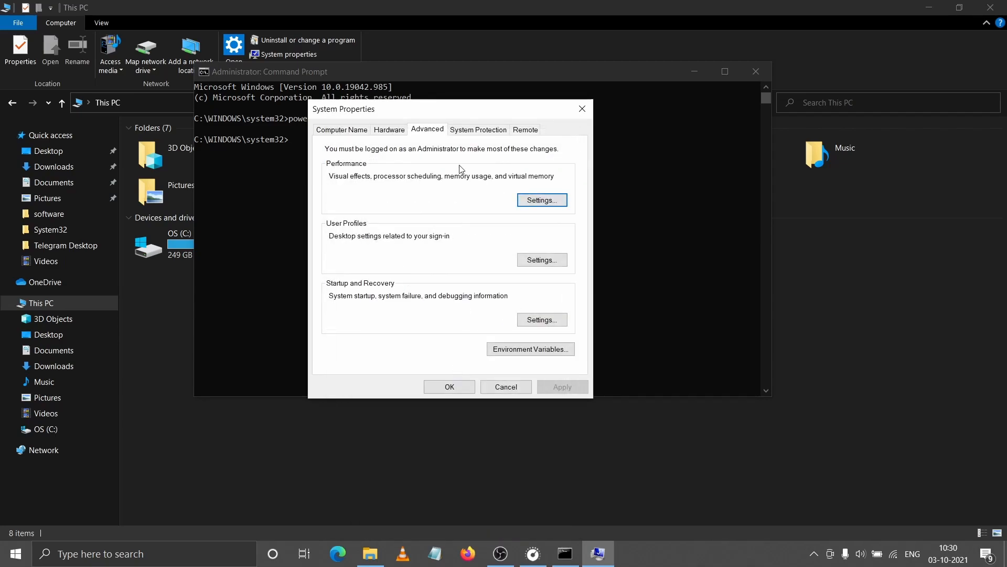
# Step: Turn off System Protection for C:, deleting its restore points, and close System Properties
pyautogui.click(479, 129)
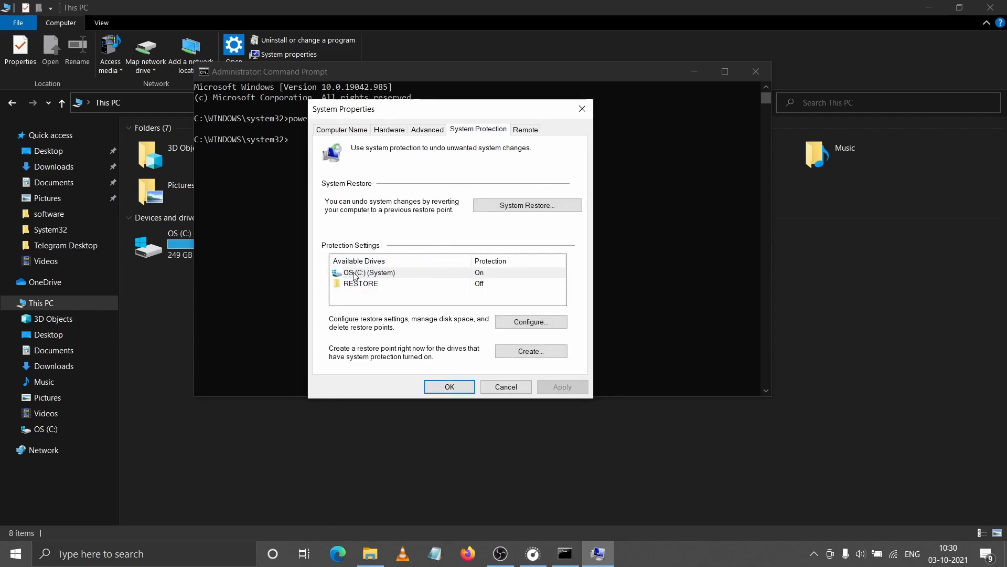
pyautogui.click(368, 273)
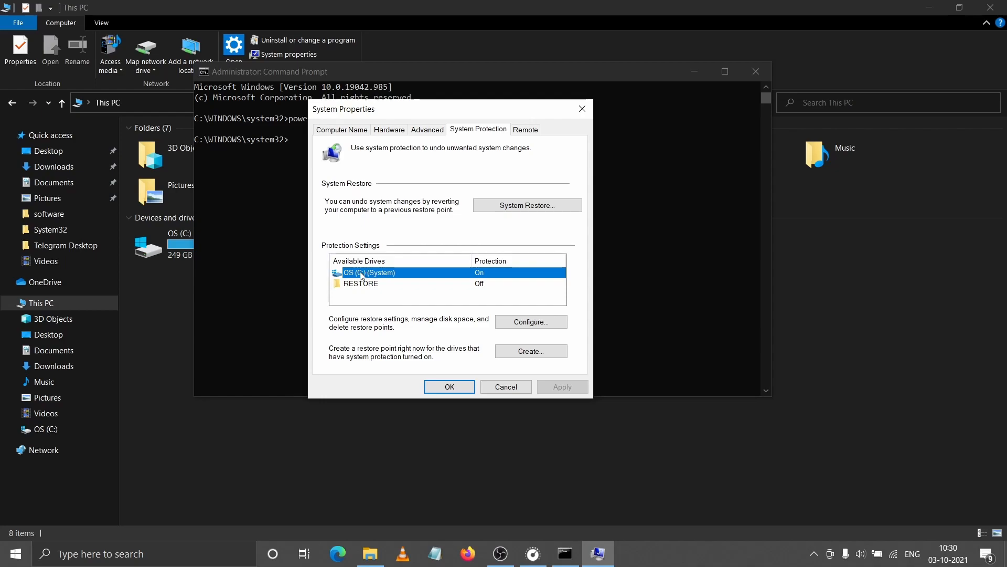
pyautogui.moveTo(391, 276)
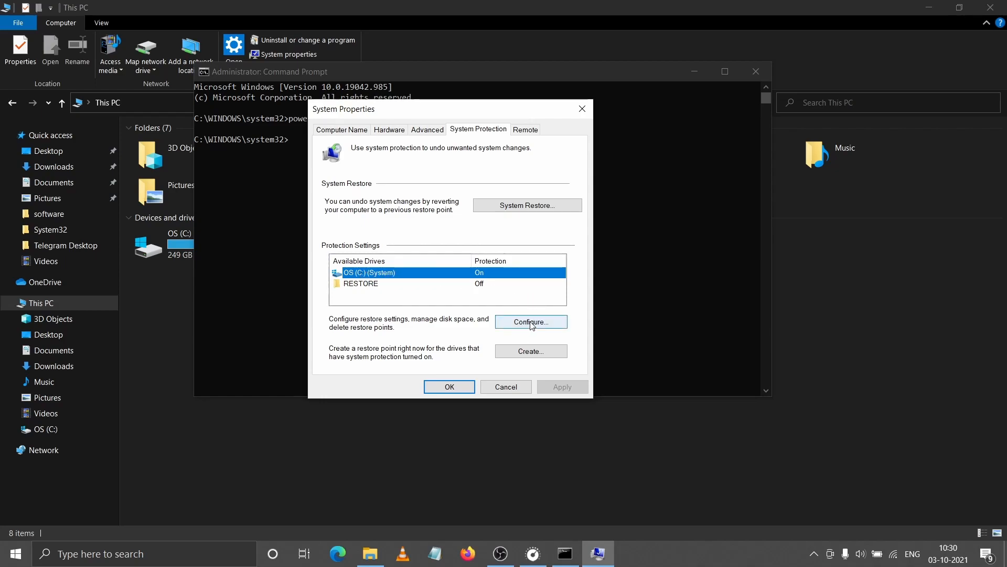
pyautogui.click(530, 322)
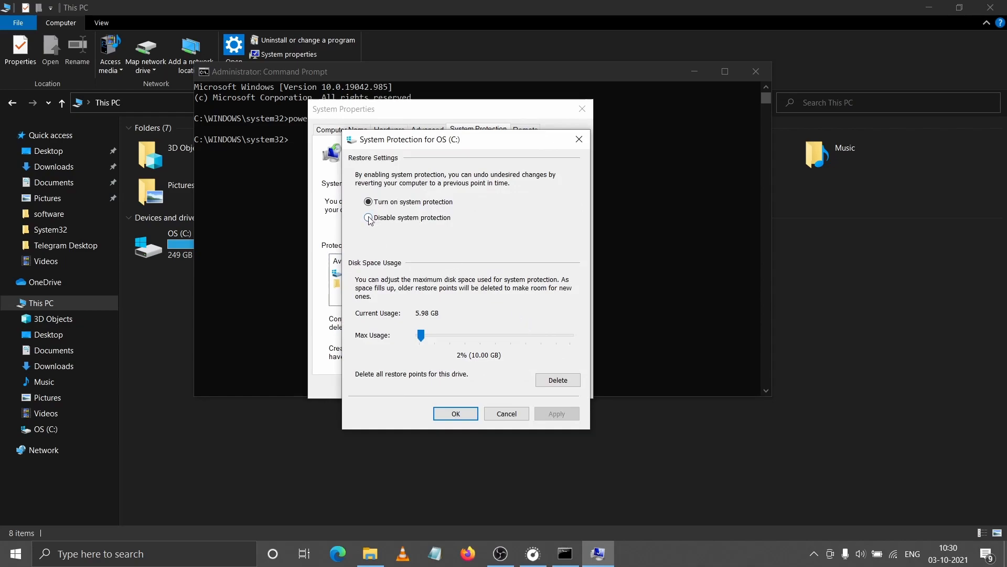
pyautogui.click(369, 218)
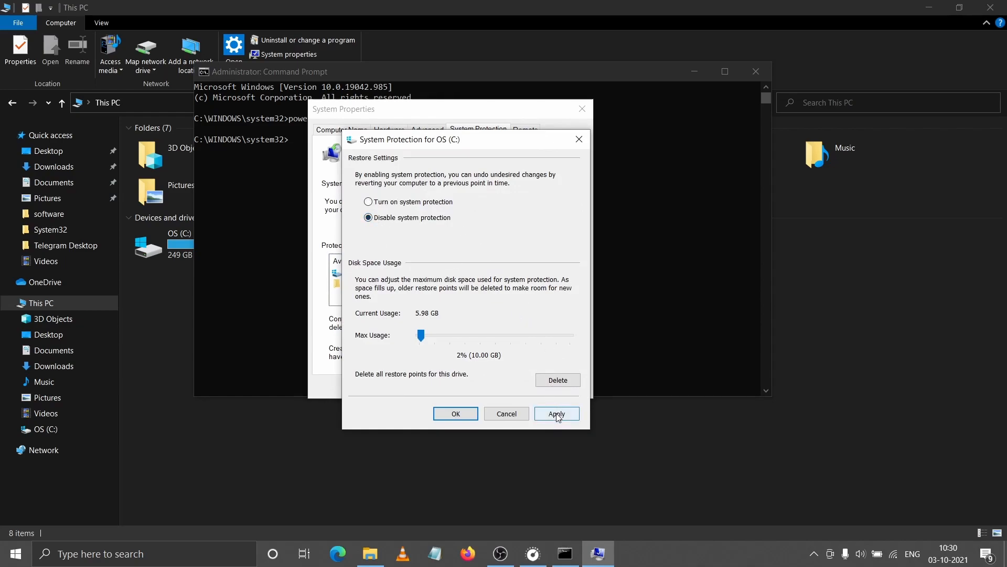
pyautogui.click(556, 414)
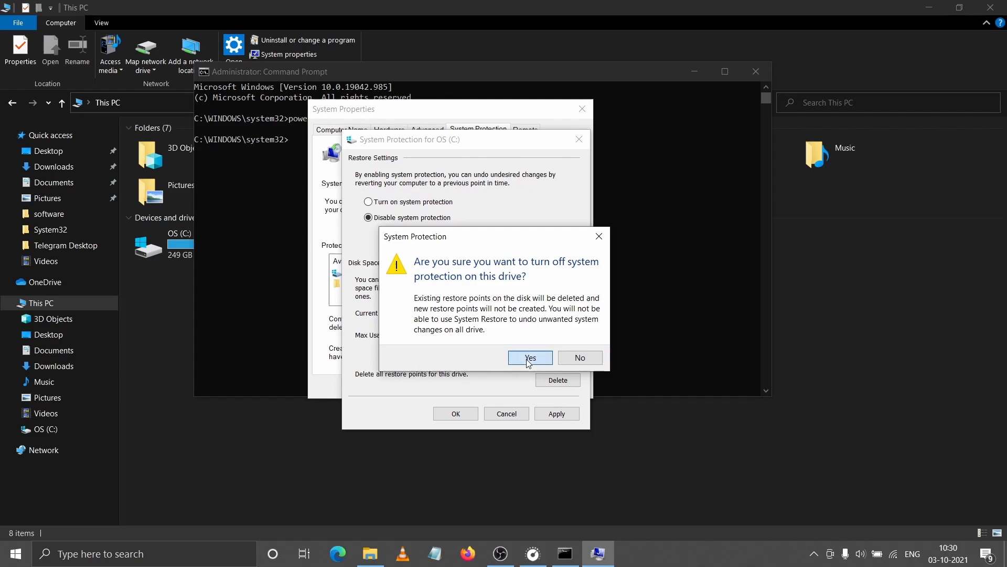
pyautogui.click(529, 357)
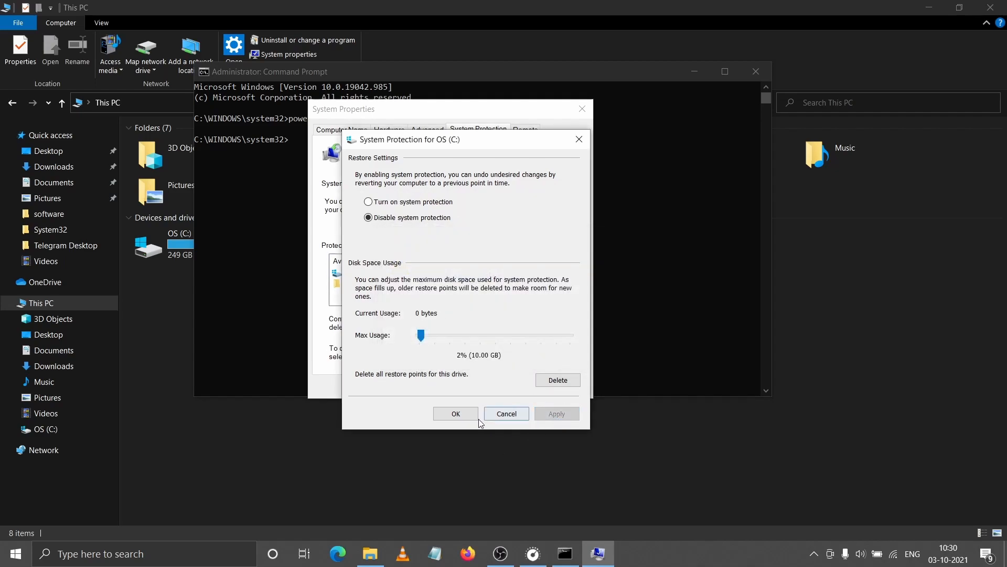
pyautogui.click(455, 413)
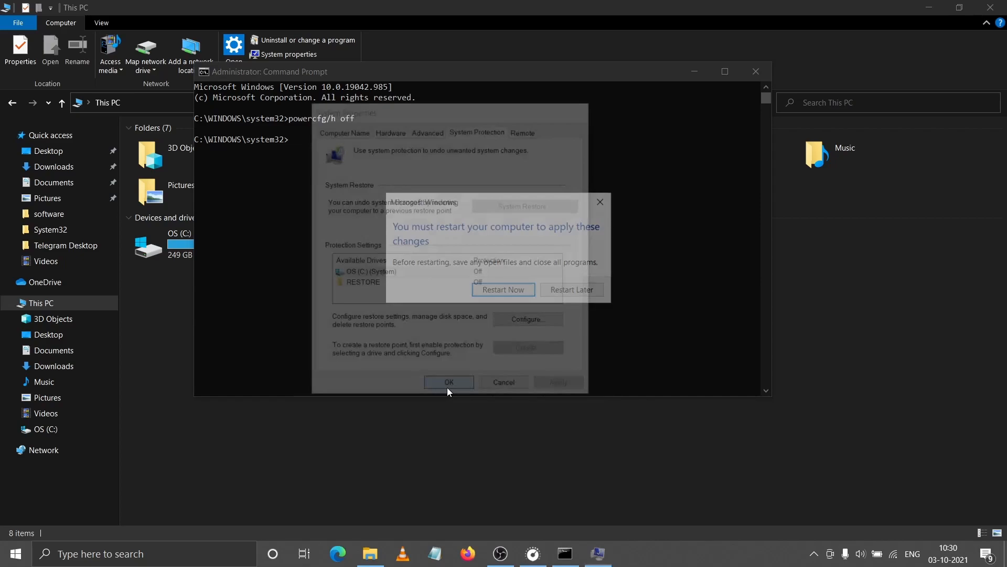
pyautogui.click(448, 382)
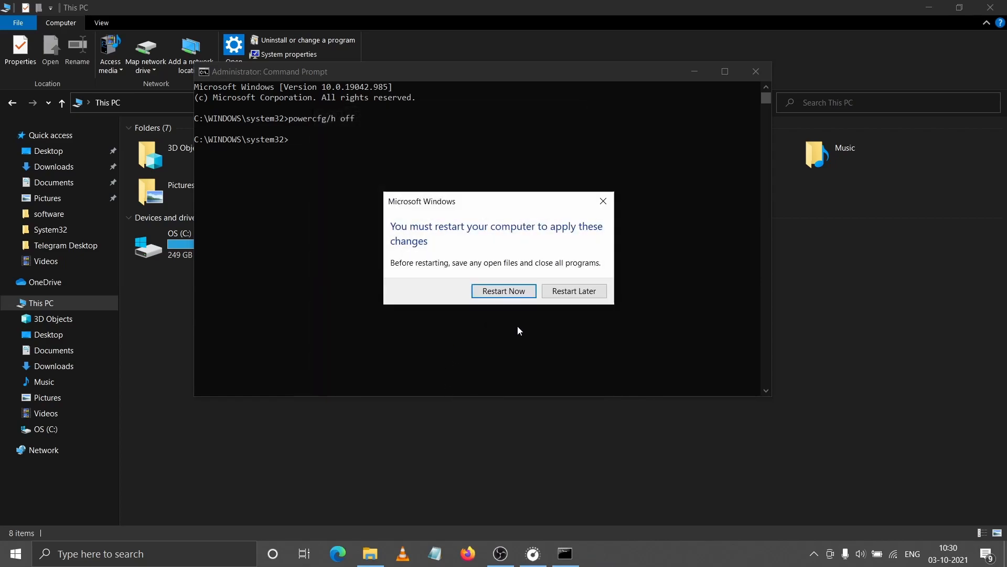
pyautogui.moveTo(503, 290)
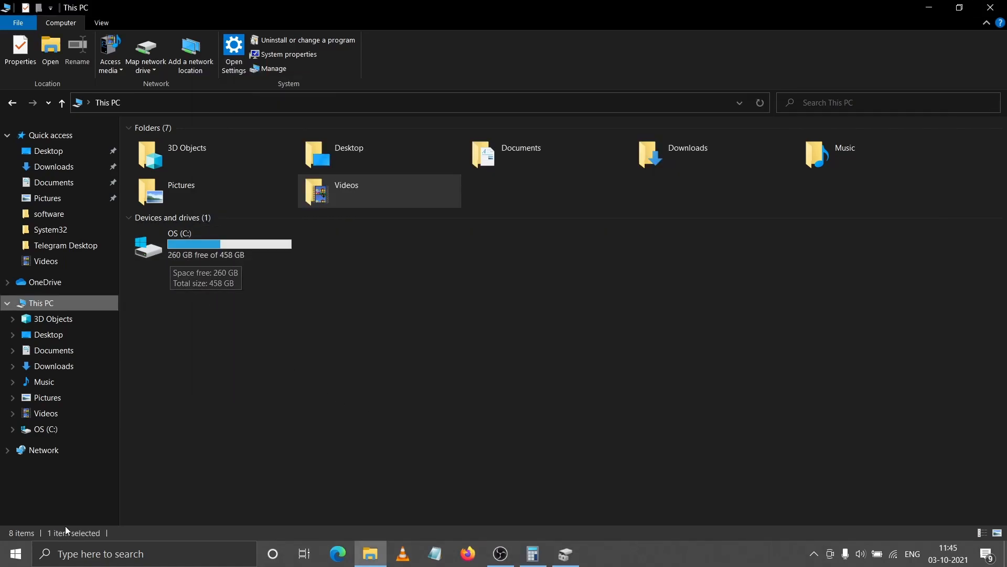
# Step: Reopen Disk Management from This PC, showing C: with 260.76 GB free
pyautogui.rightClick(13, 553)
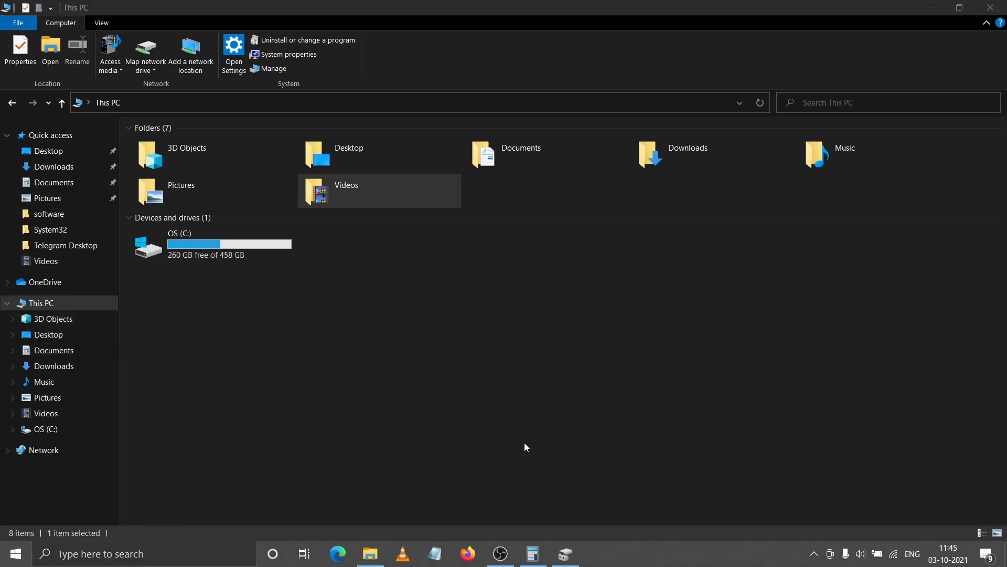
pyautogui.click(272, 68)
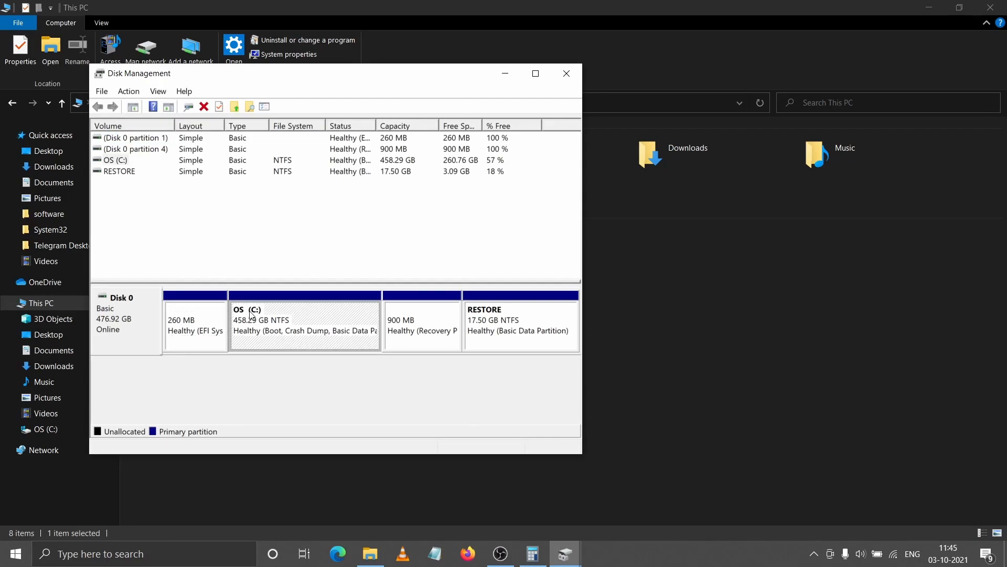
# Step: Shrink OS (C:) by 256000 MB, leaving 250.00 GB unallocated and C: at 208.29 GB
pyautogui.rightClick(270, 319)
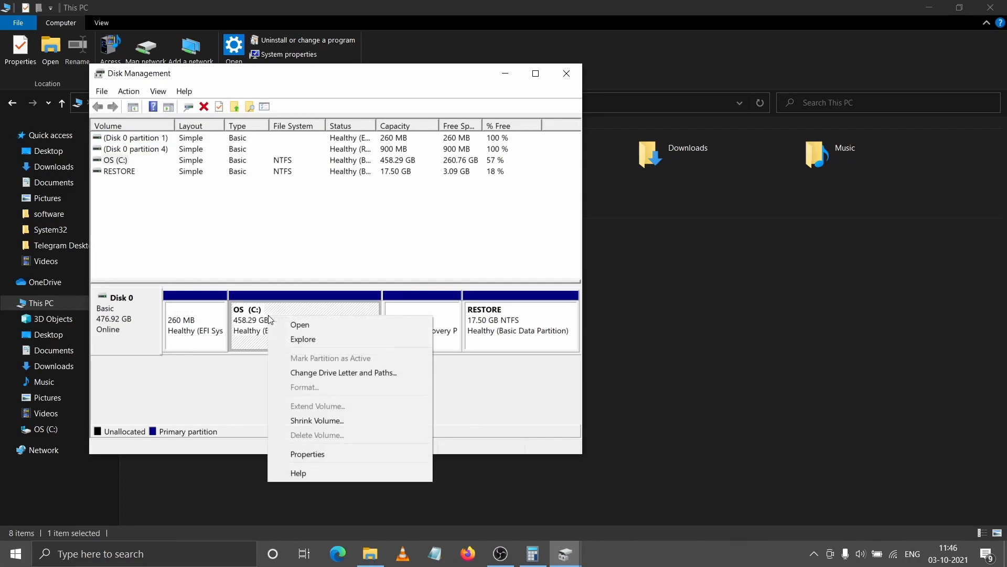
pyautogui.moveTo(334, 425)
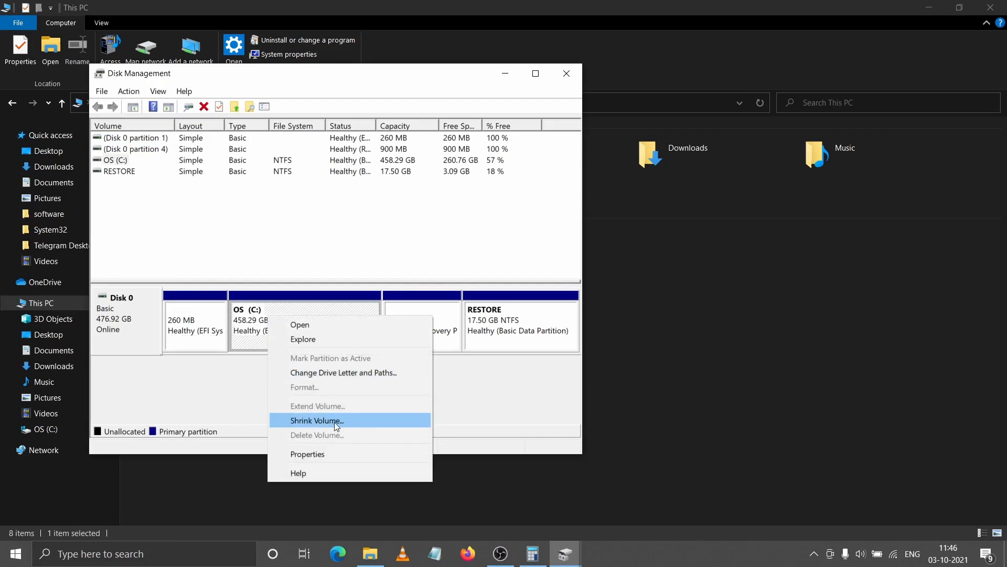
pyautogui.click(316, 420)
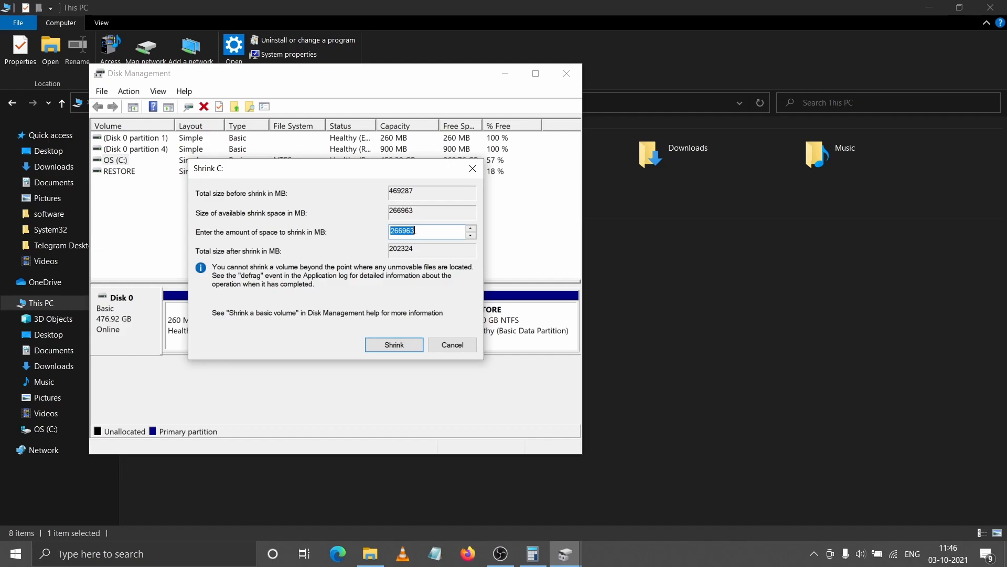
pyautogui.click(533, 553)
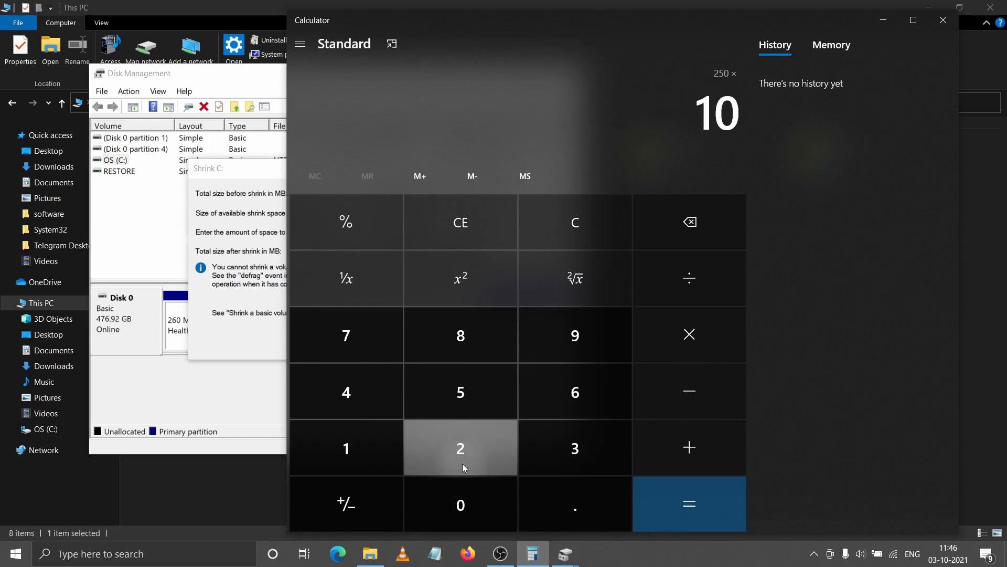
pyautogui.click(690, 504)
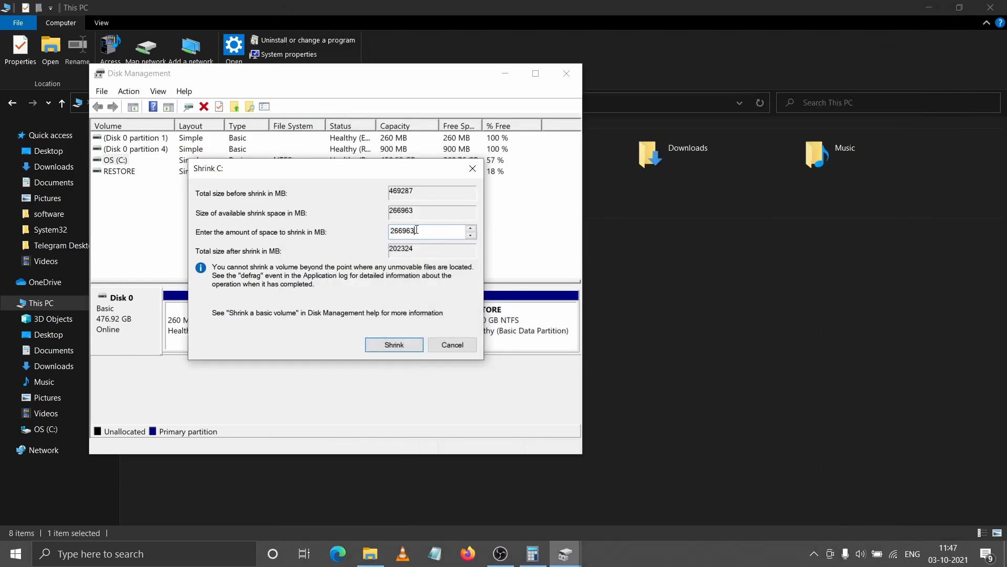
pyautogui.write('25')
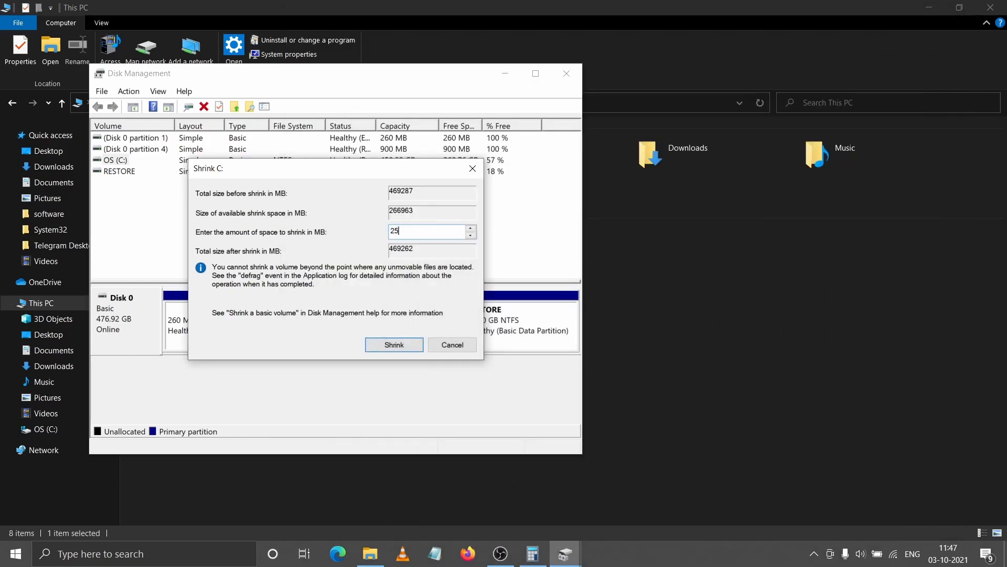
pyautogui.write('256000')
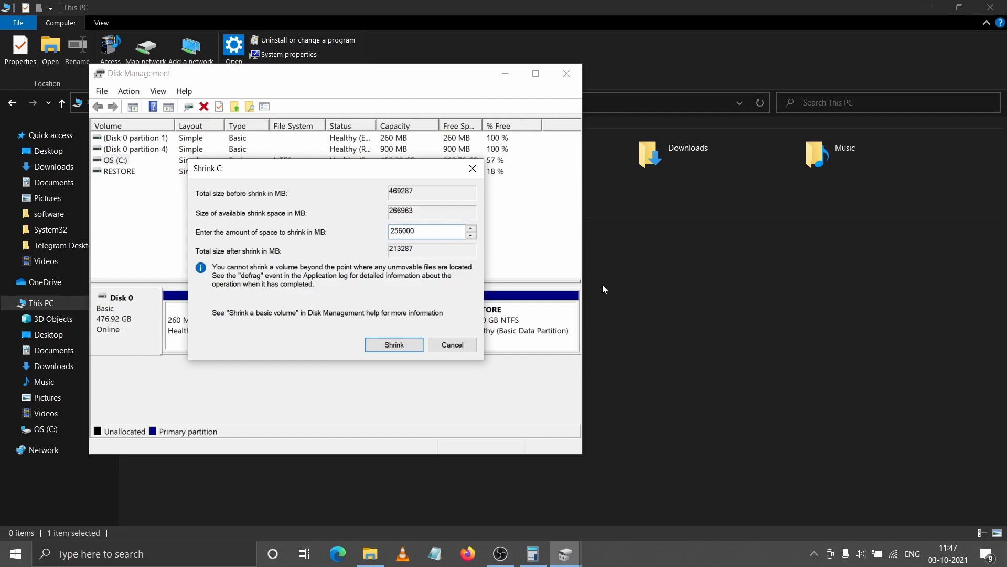
pyautogui.click(393, 344)
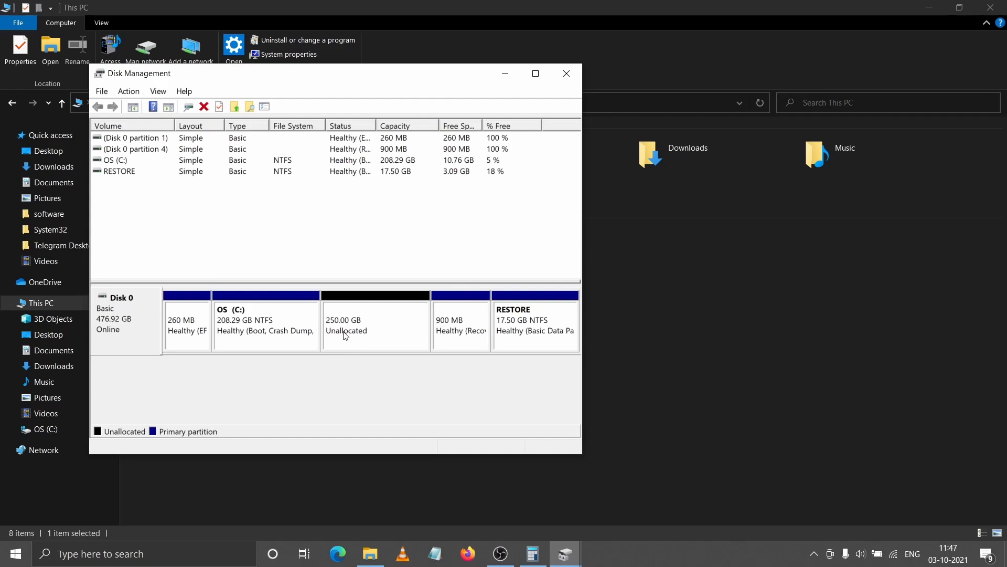
# Step: Start the New Simple Volume Wizard on the 250 GB unallocated space
pyautogui.click(375, 320)
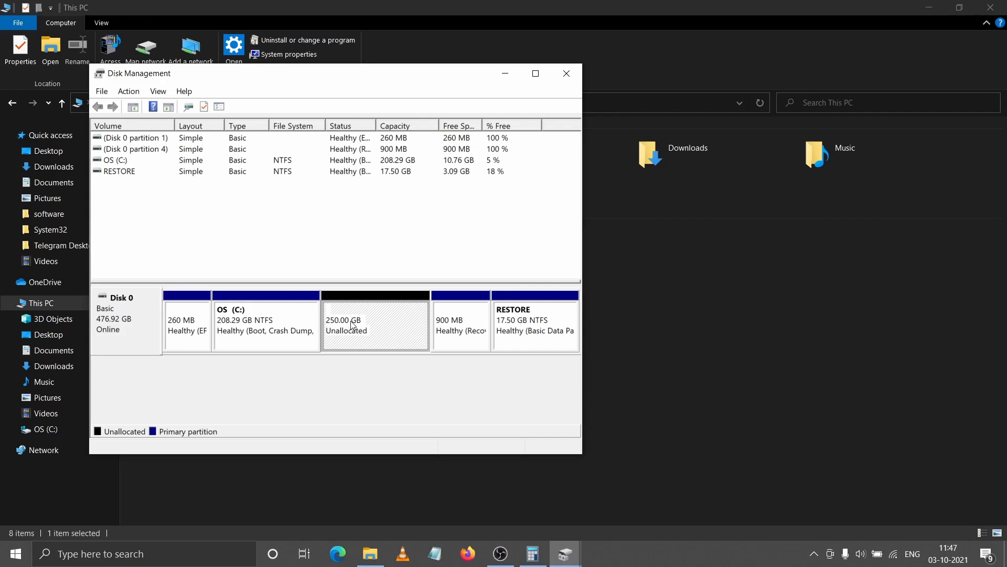
pyautogui.rightClick(351, 324)
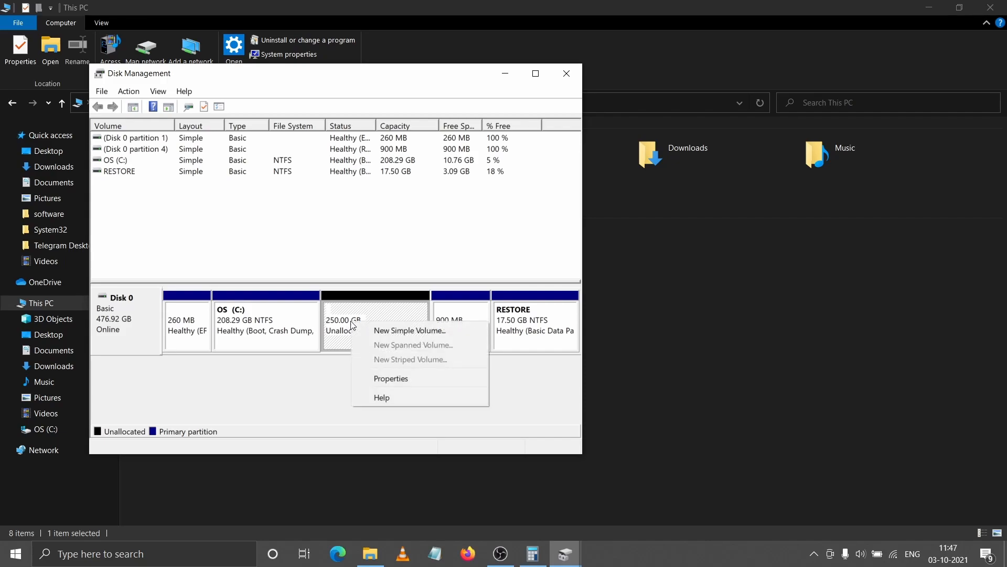
pyautogui.moveTo(409, 331)
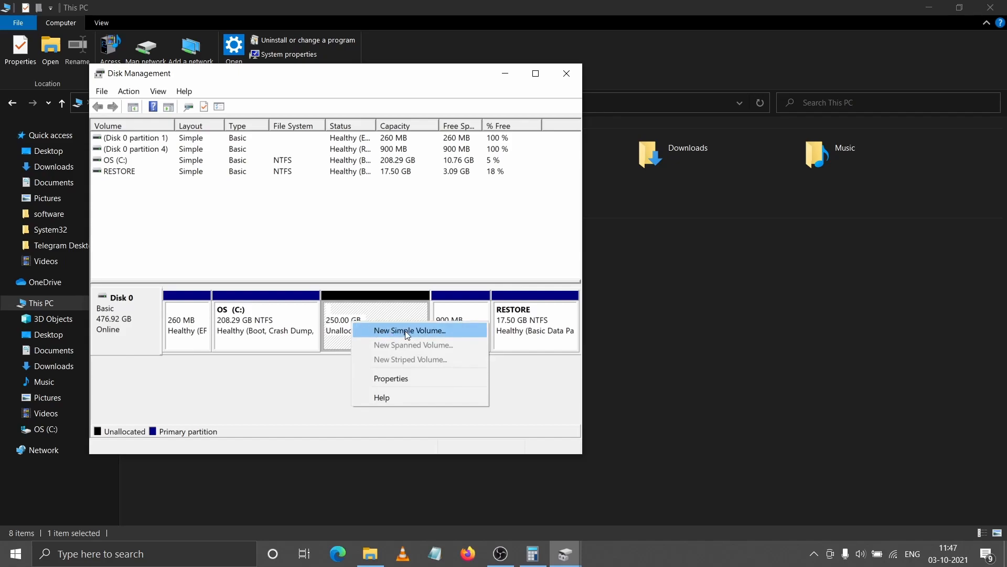
pyautogui.click(408, 331)
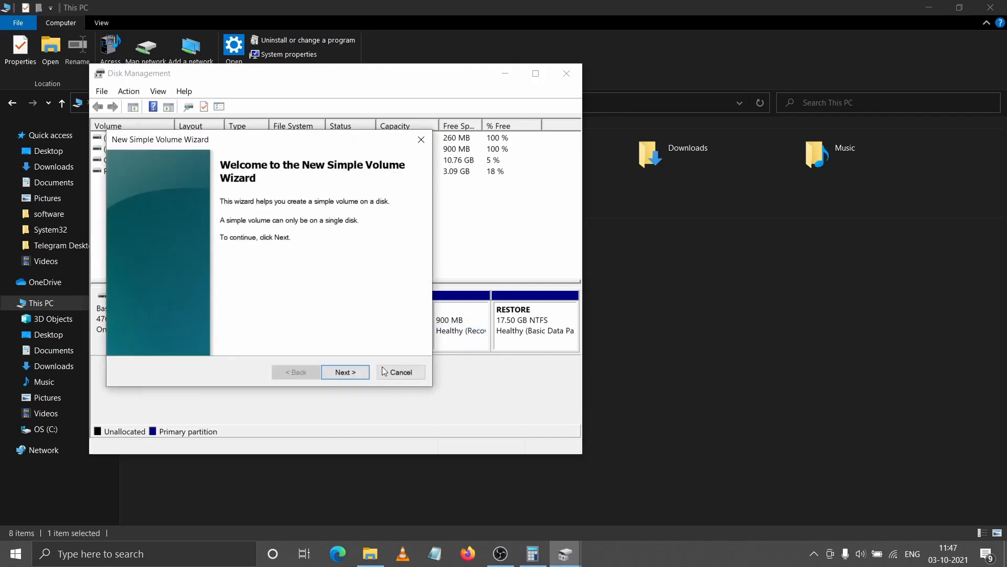
pyautogui.moveTo(239, 198)
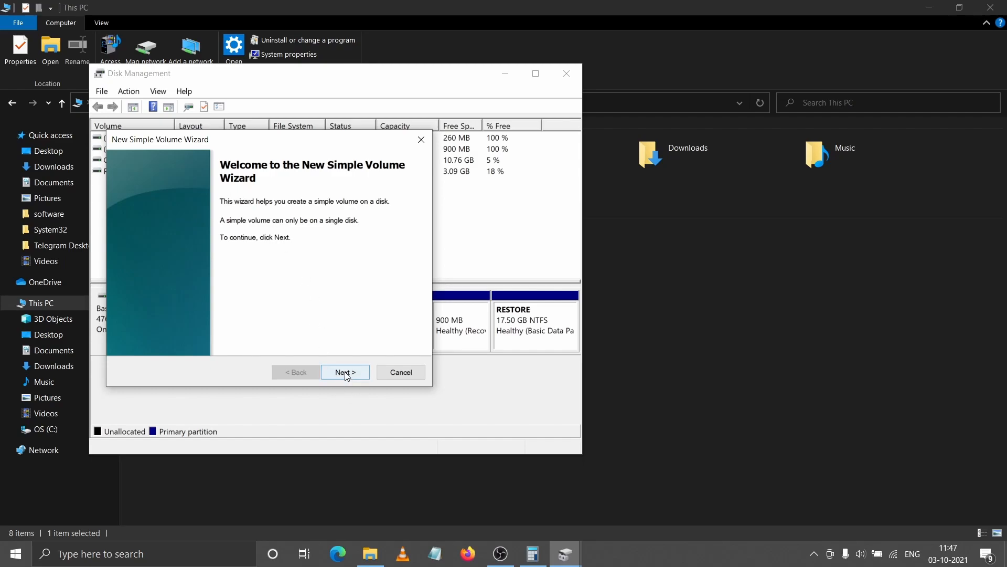
# Step: Create New Volume (D:) at 256000 MB, drive letter D, NTFS quick format
pyautogui.click(346, 372)
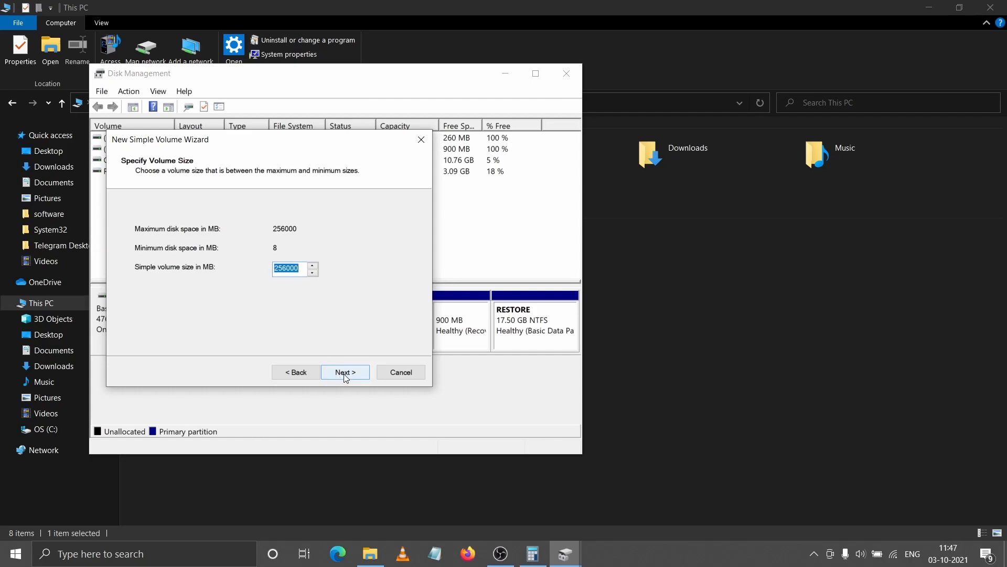
pyautogui.click(345, 371)
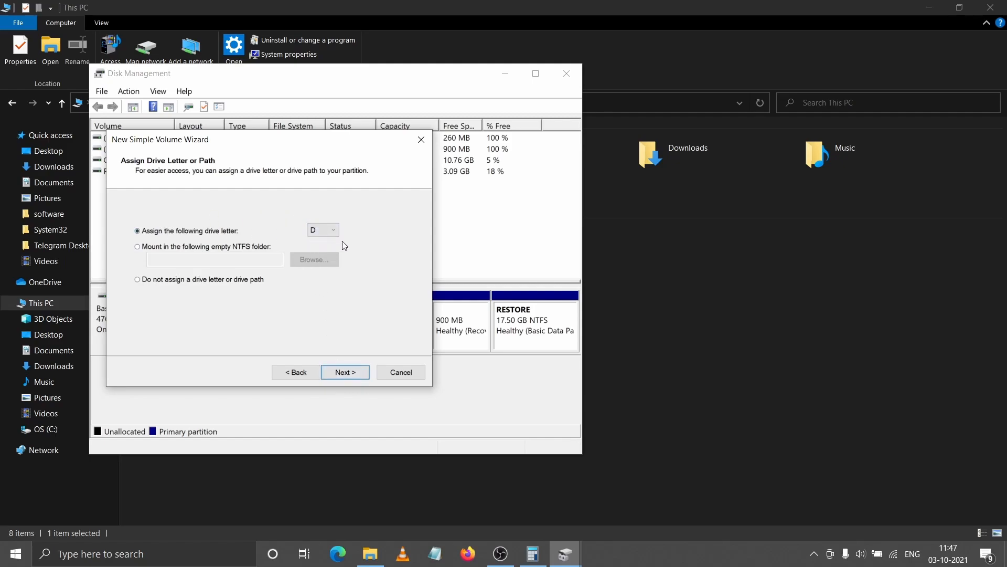
pyautogui.click(323, 230)
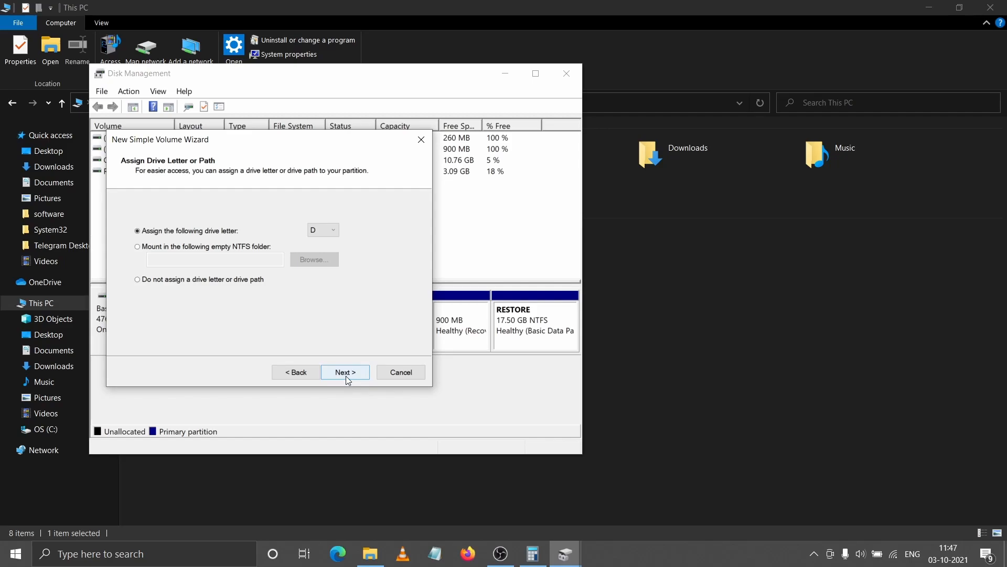
pyautogui.click(345, 371)
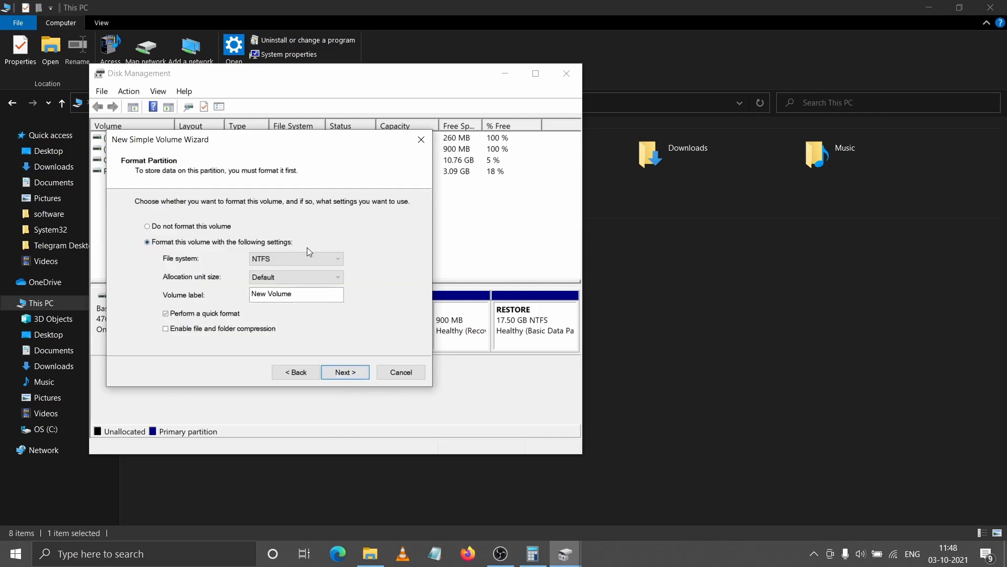
pyautogui.moveTo(354, 271)
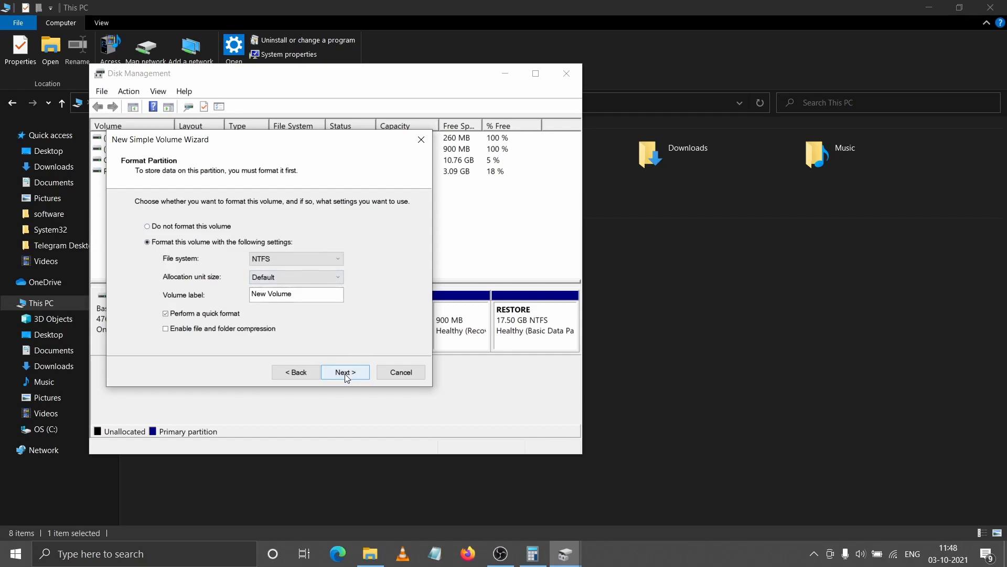
pyautogui.click(345, 372)
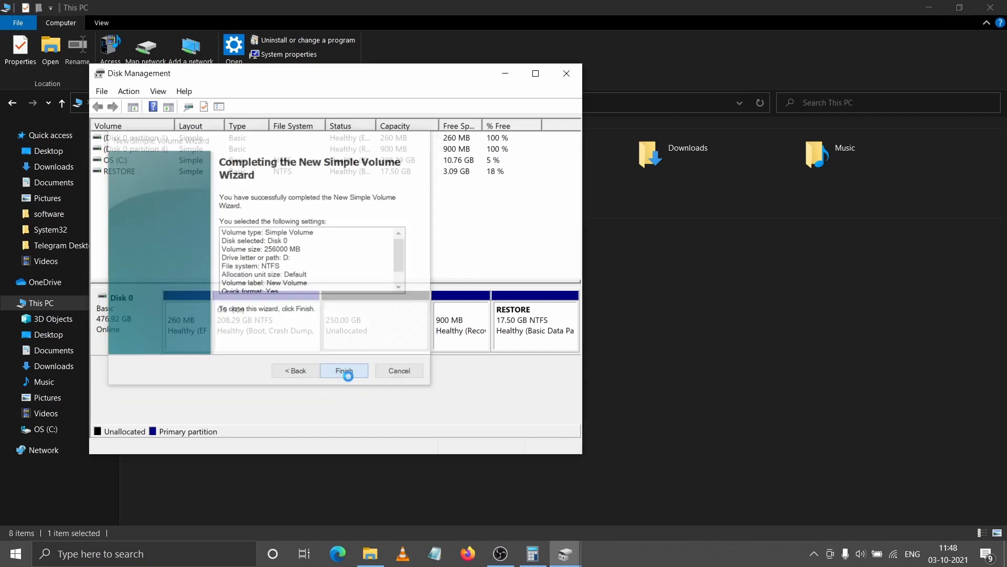
pyautogui.click(343, 370)
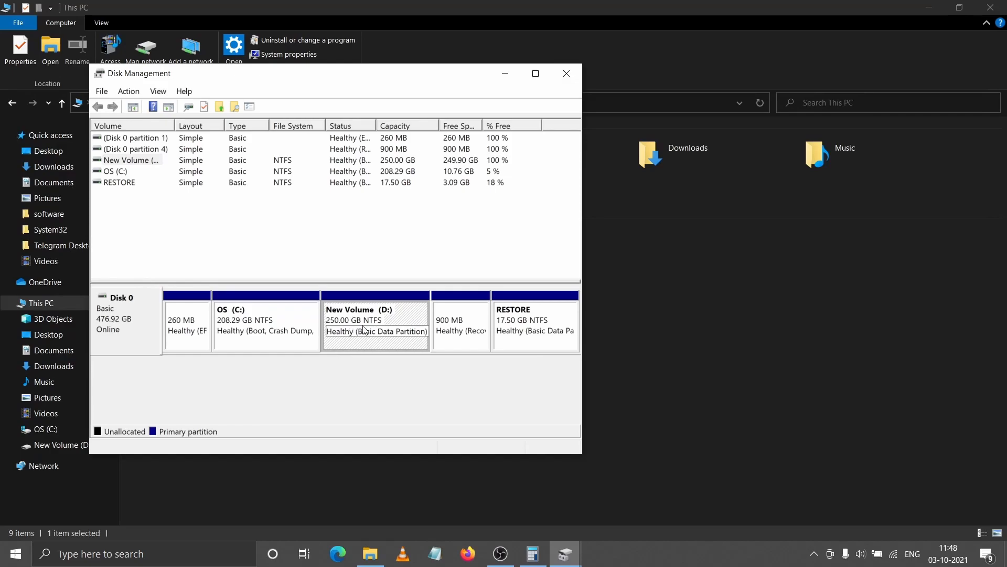
# Step: Bring This PC forward showing New Volume (D:) with 249 GB free
pyautogui.click(566, 74)
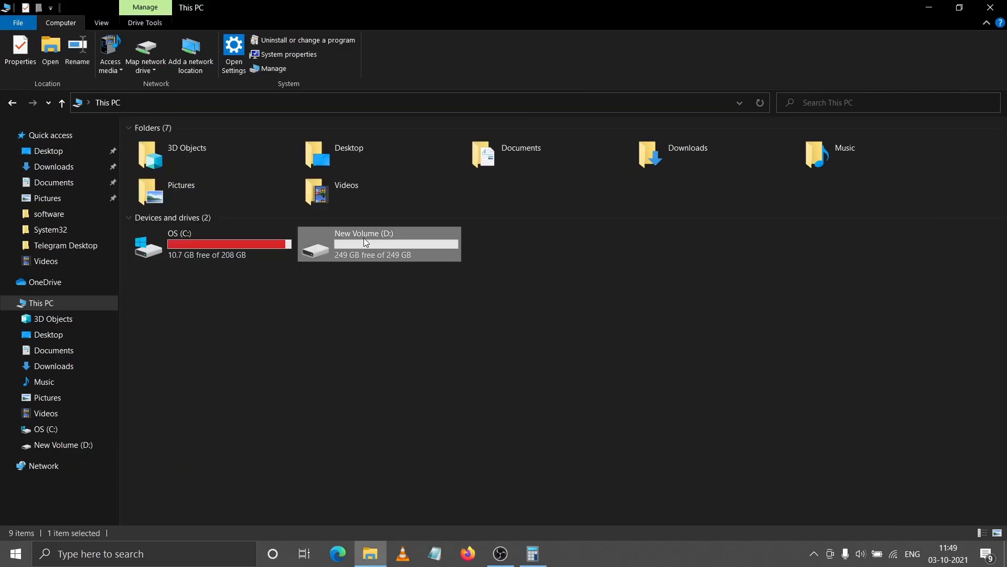